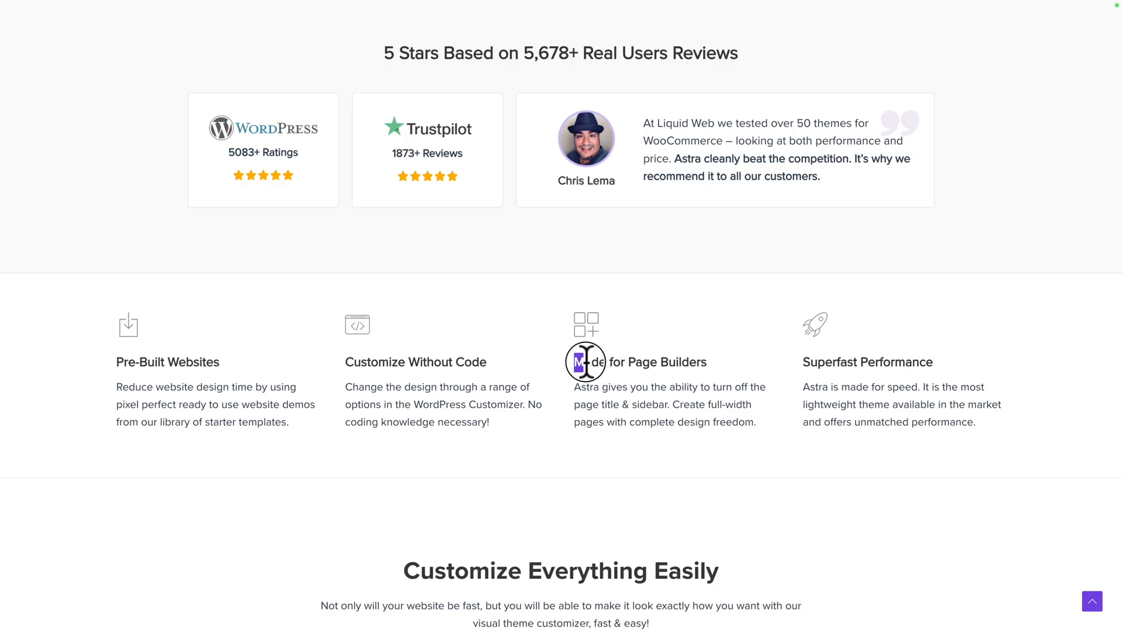
Scroll through the Astra theme page before switching to a private tab
scroll("down", 3)
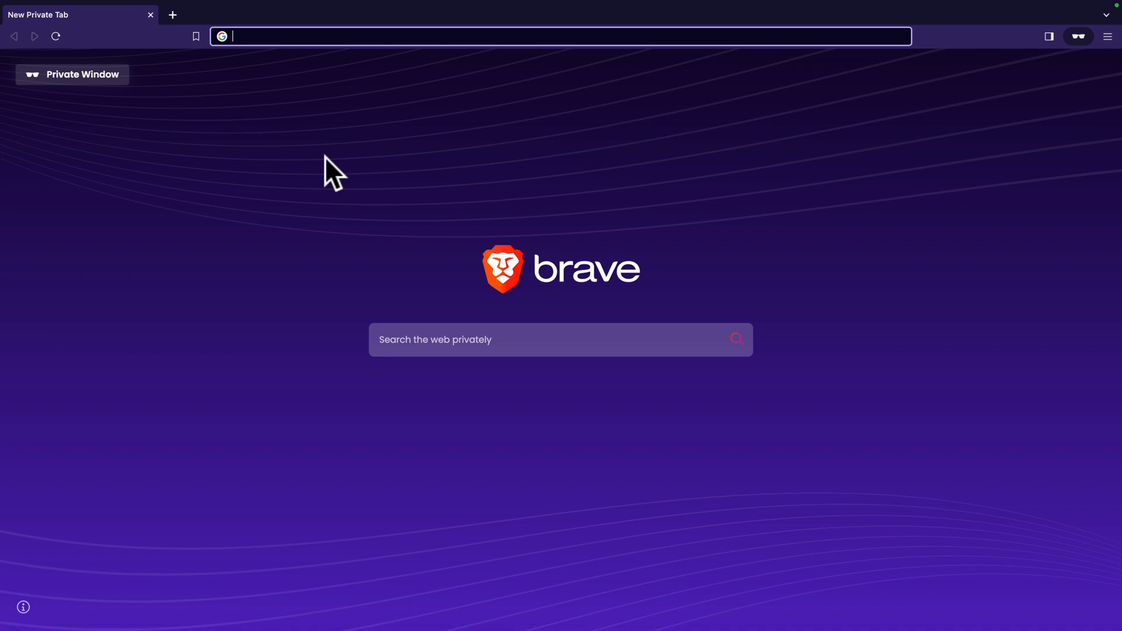
mouse_move(360, 162)
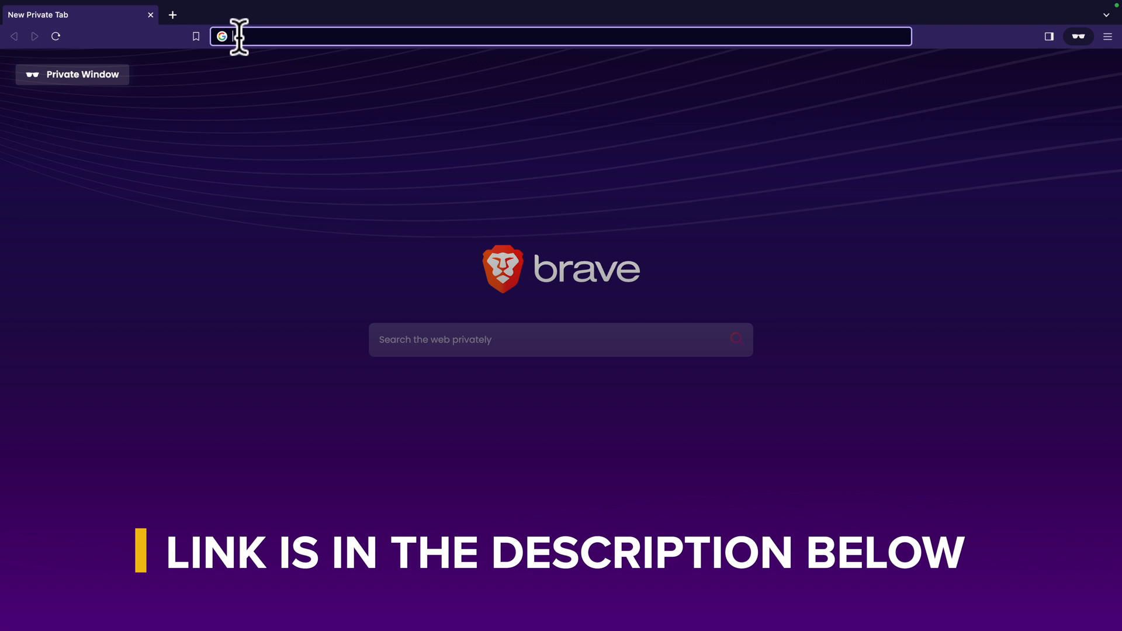
Navigate to hostinger.com from the address bar
type("hostinger.com")
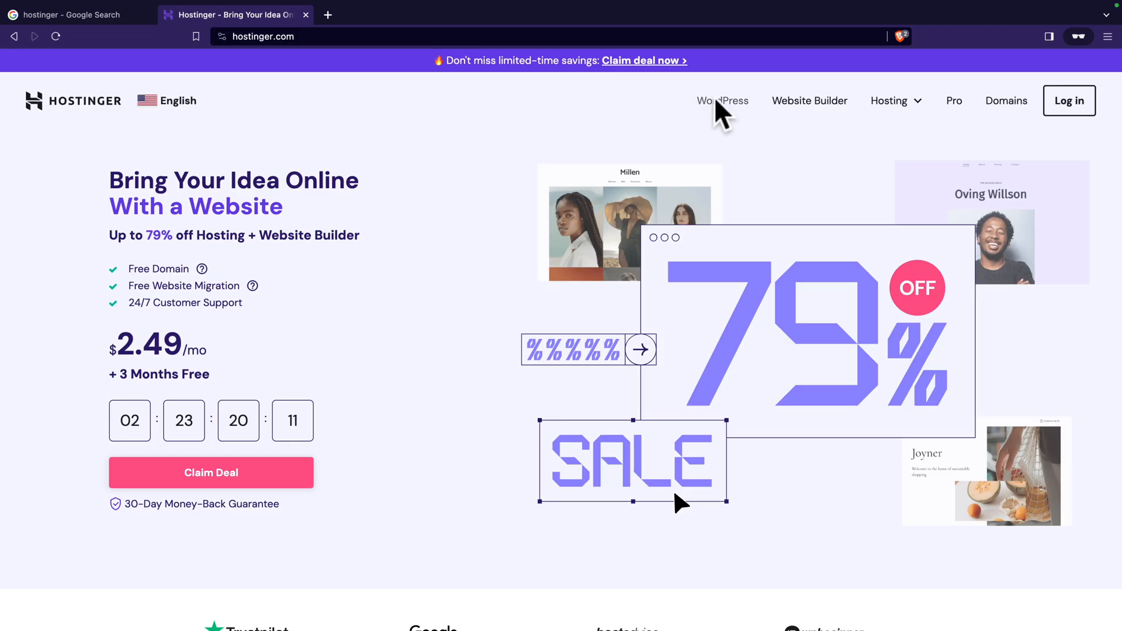
Go to WordPress hosting and scroll to the Premium, Business and Cloud Startup plans
left_click(722, 100)
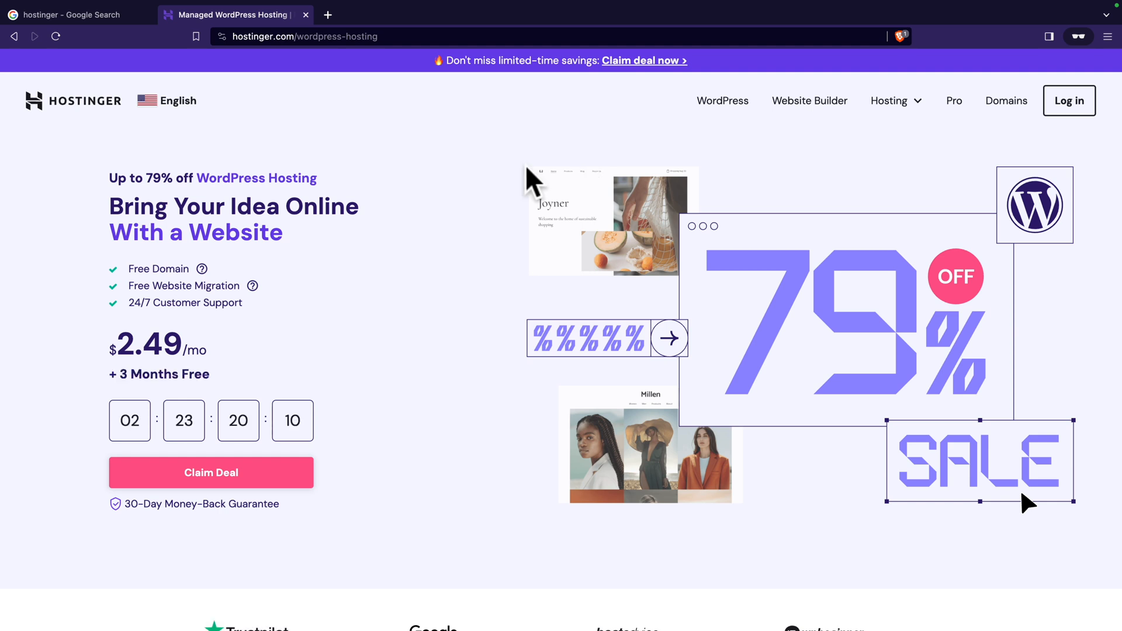
scroll("down", 3)
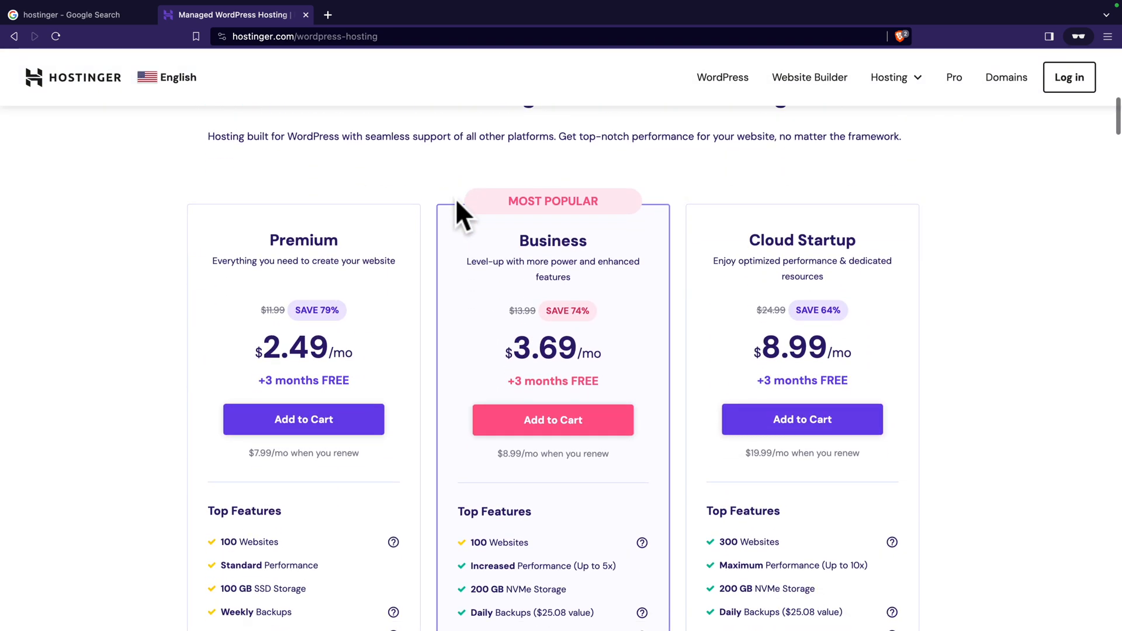
scroll("down", 3)
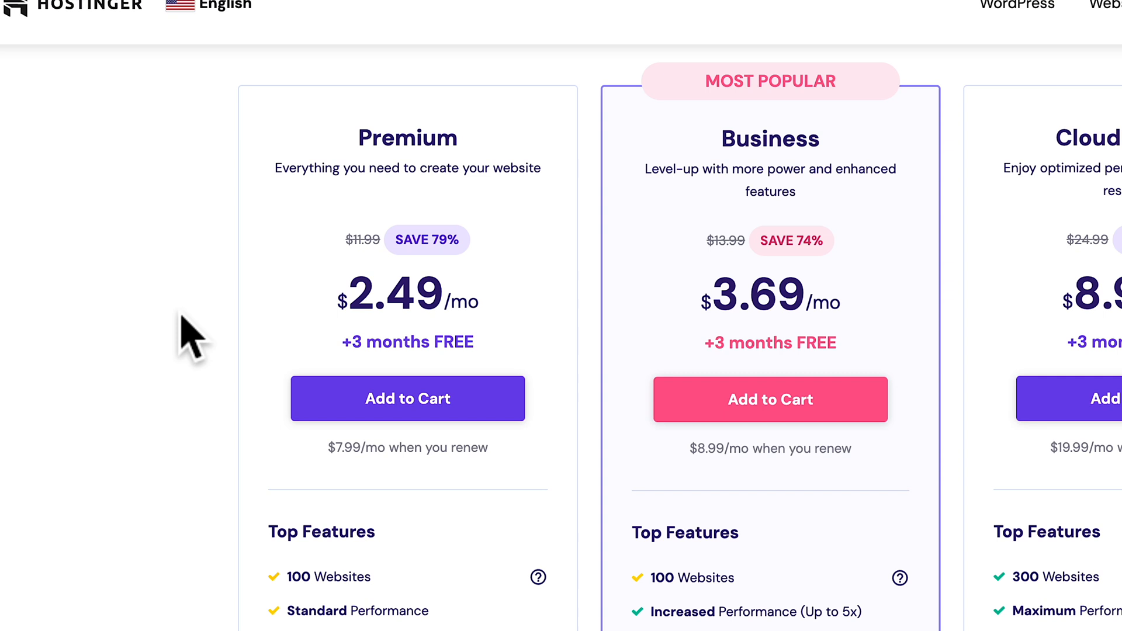
scroll("down", 3)
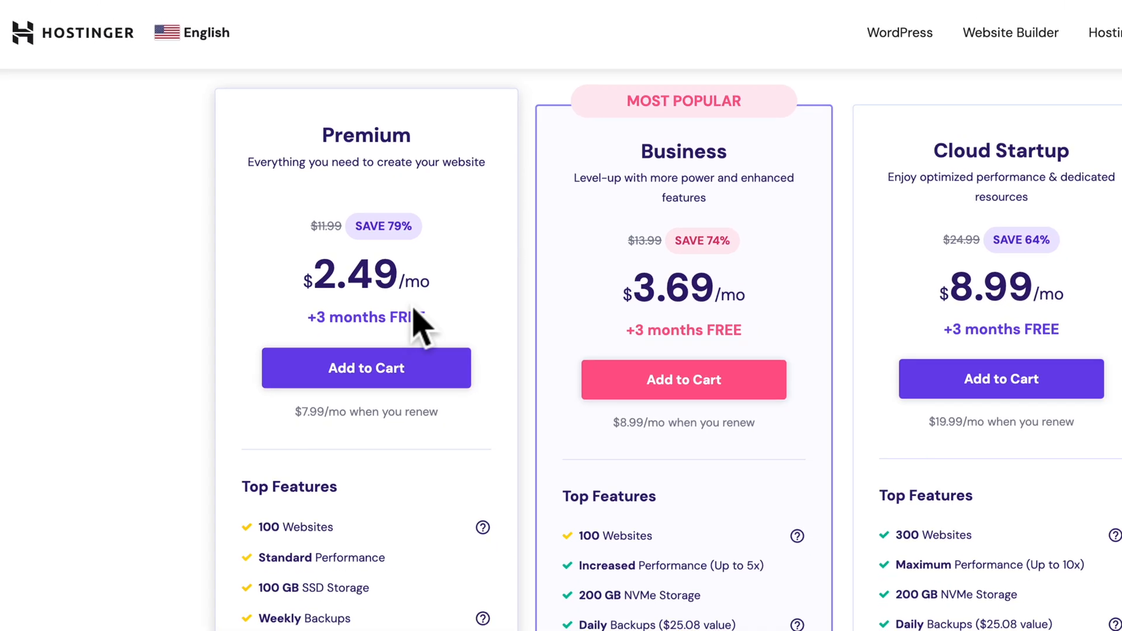
Add the Premium plan to the cart and review the 12-month checkout options
left_click(365, 368)
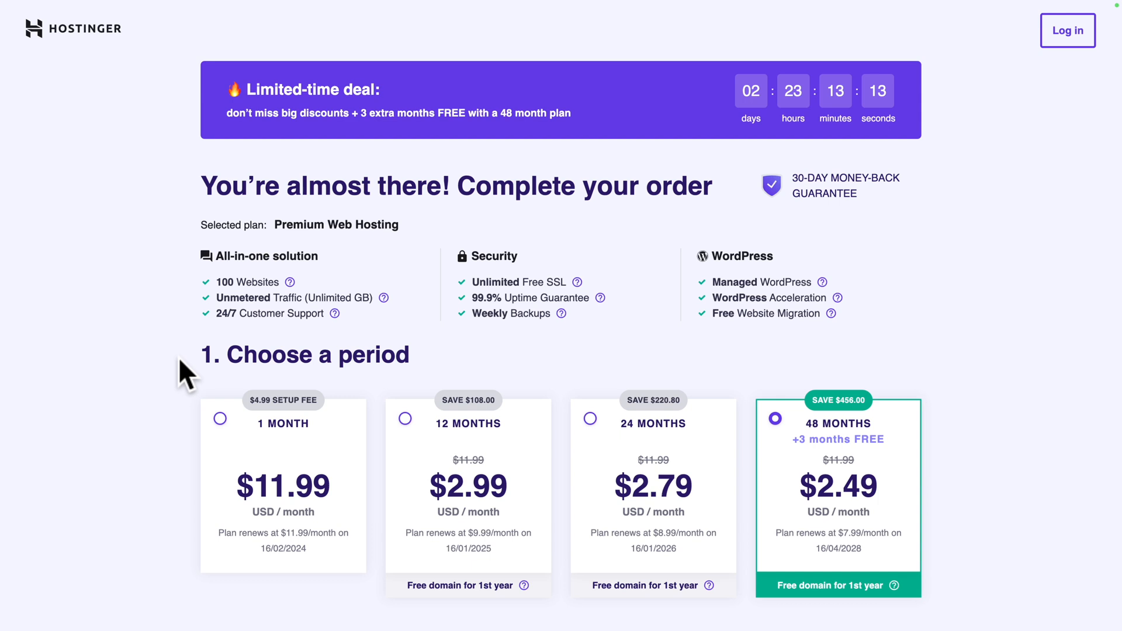
scroll("down", 3)
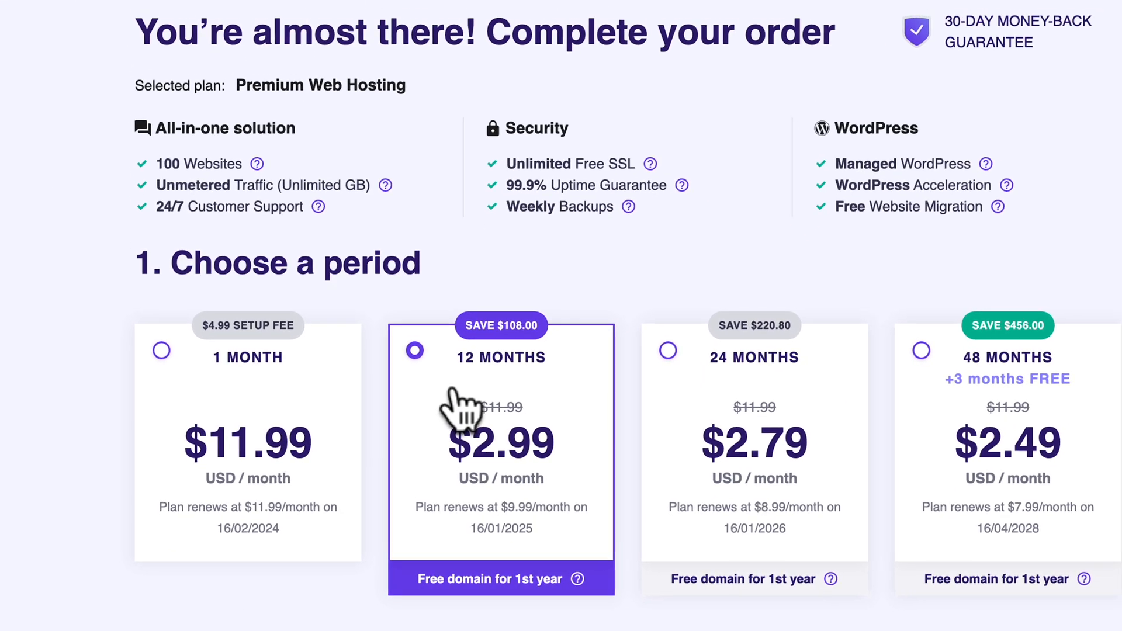
scroll("down", 3)
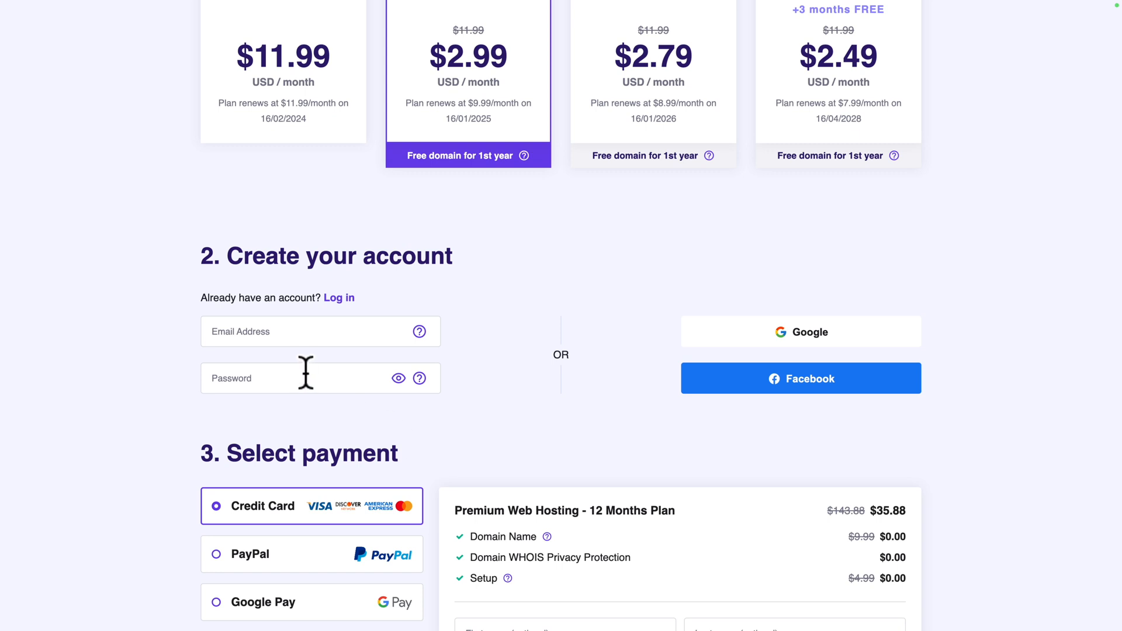
mouse_move(769, 301)
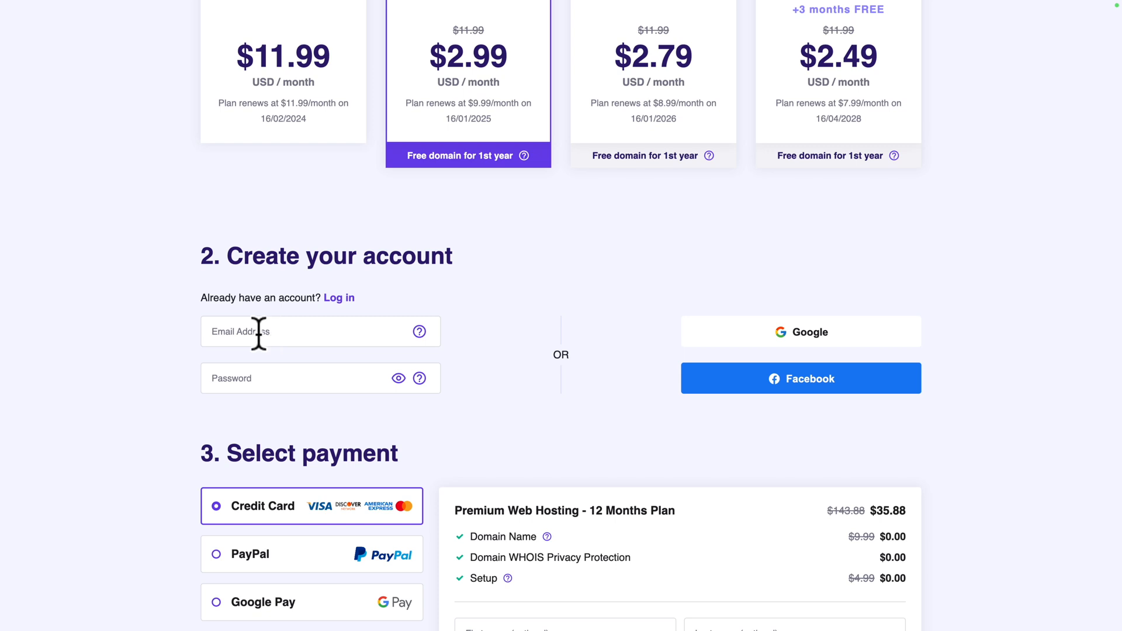
Enter billing details with Credit Card payment, reaching the $35.88 total and card fields
scroll("down", 3)
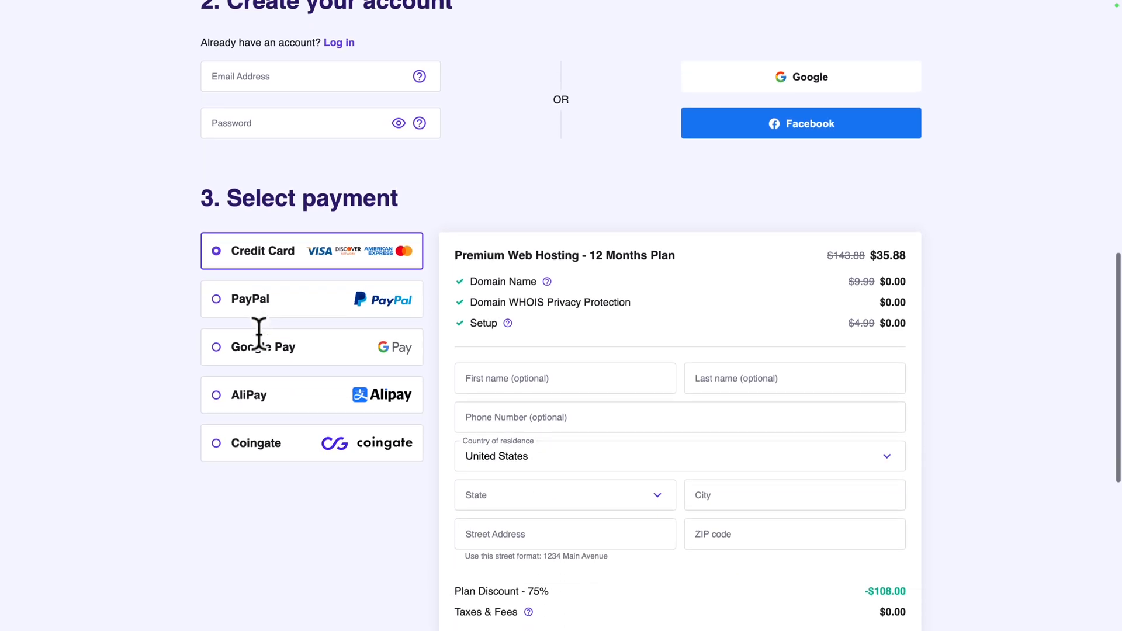
scroll("down", 3)
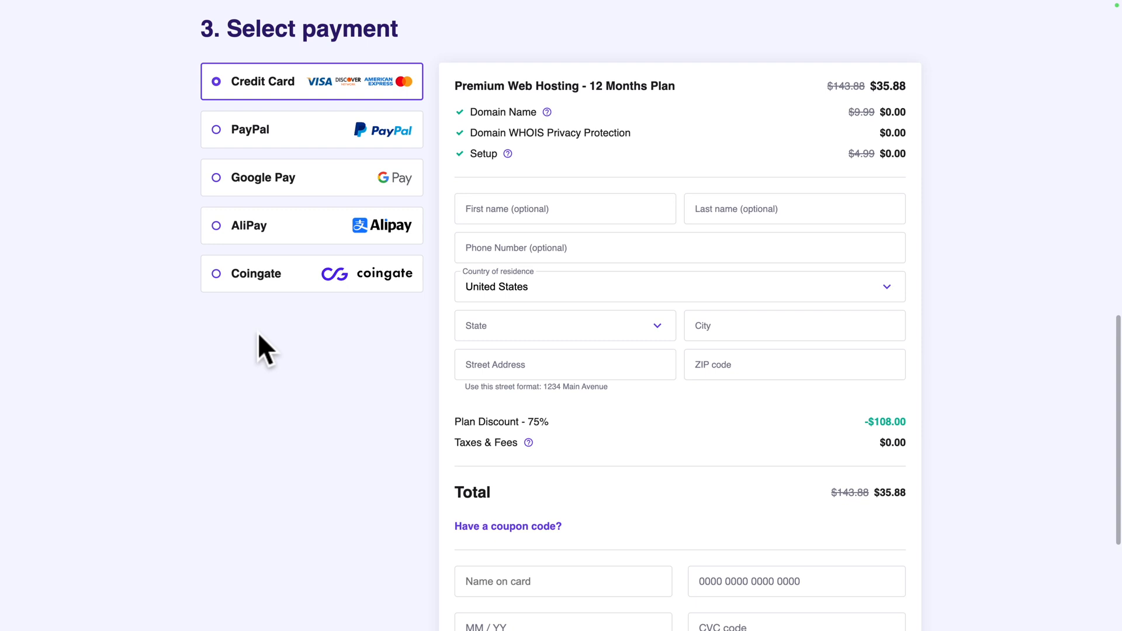
mouse_move(266, 363)
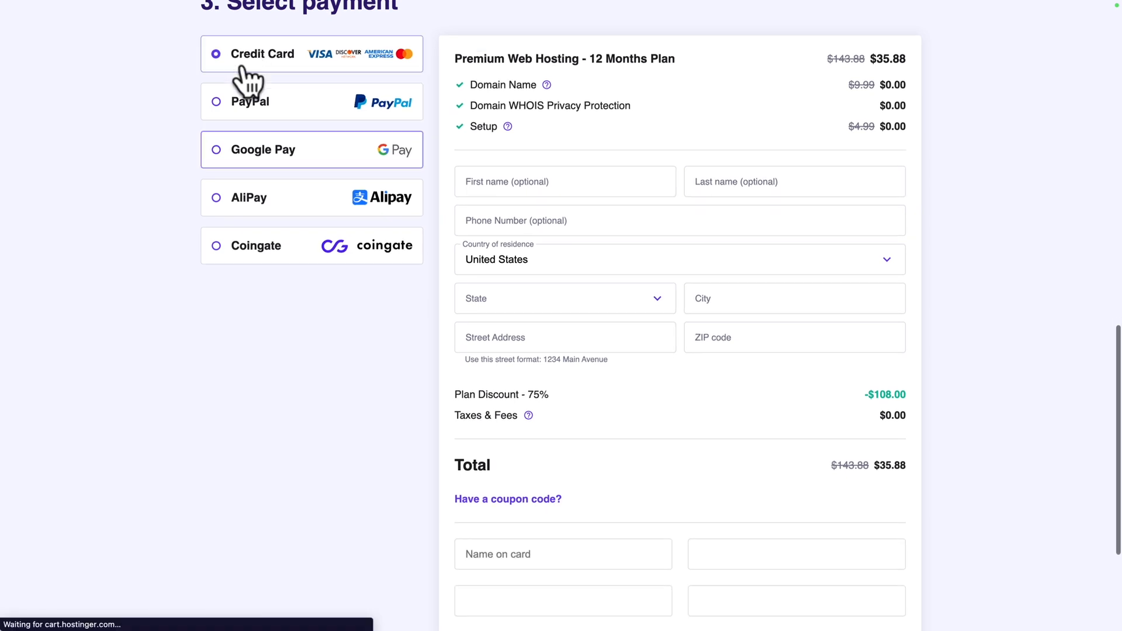
scroll("down", 3)
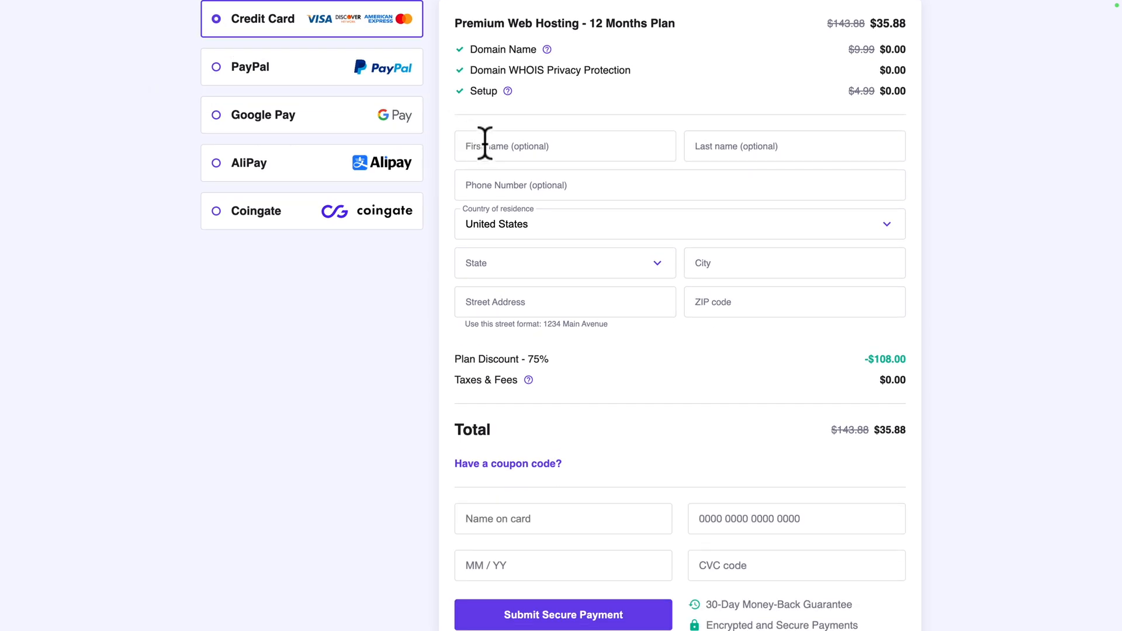
left_click(793, 146)
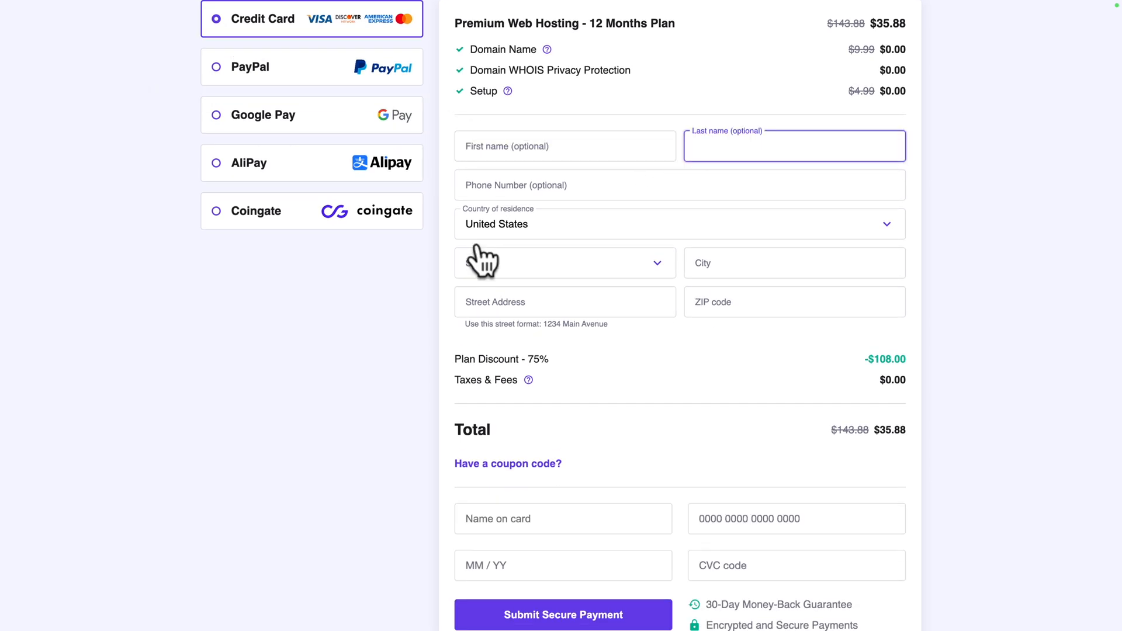
scroll("down", 3)
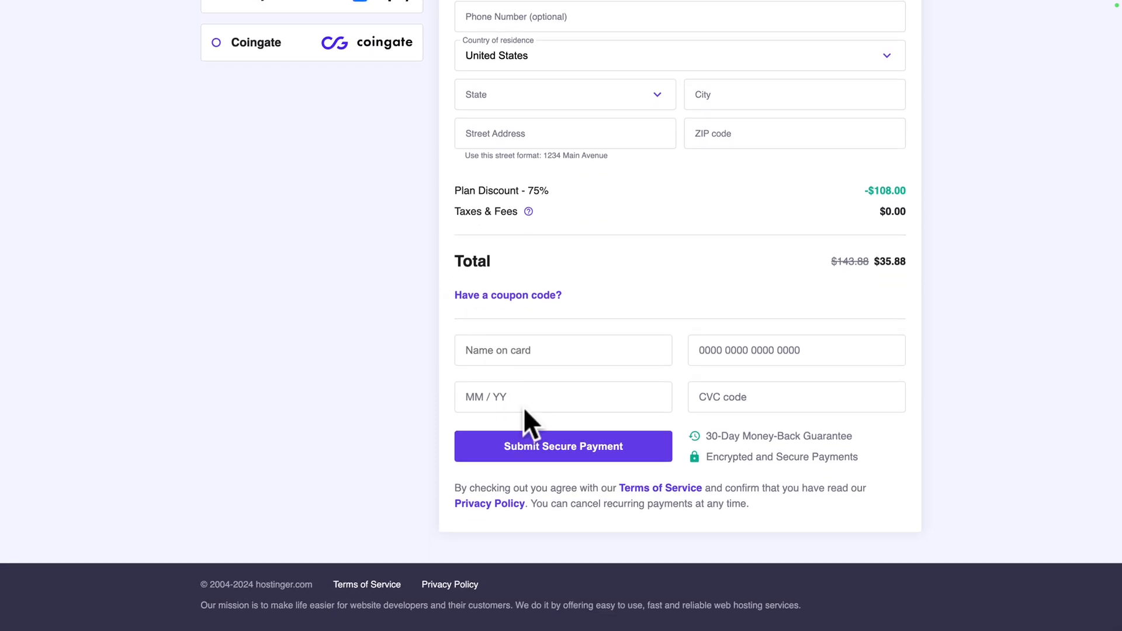
mouse_move(408, 458)
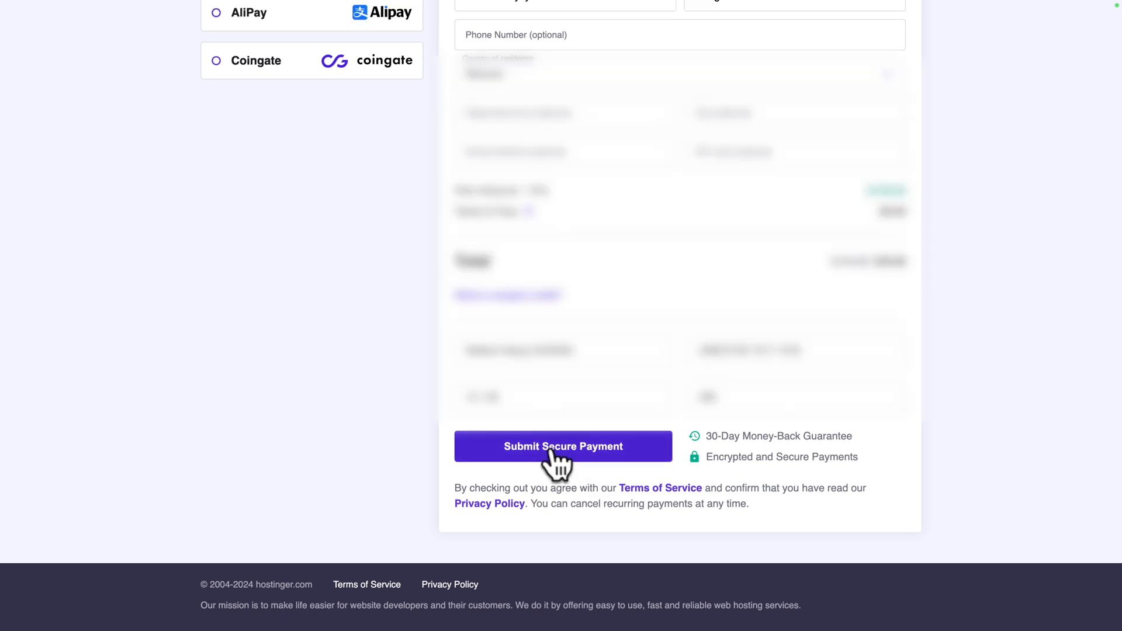
Submit the payment and choose the Claim a Free Domain option
left_click(562, 446)
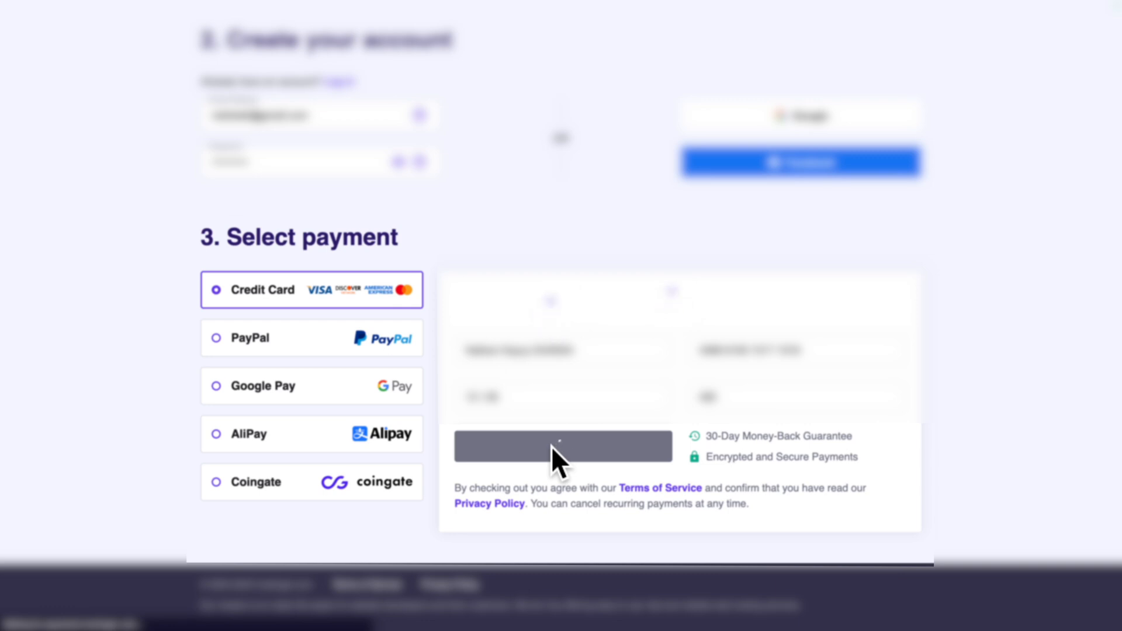
left_click(562, 447)
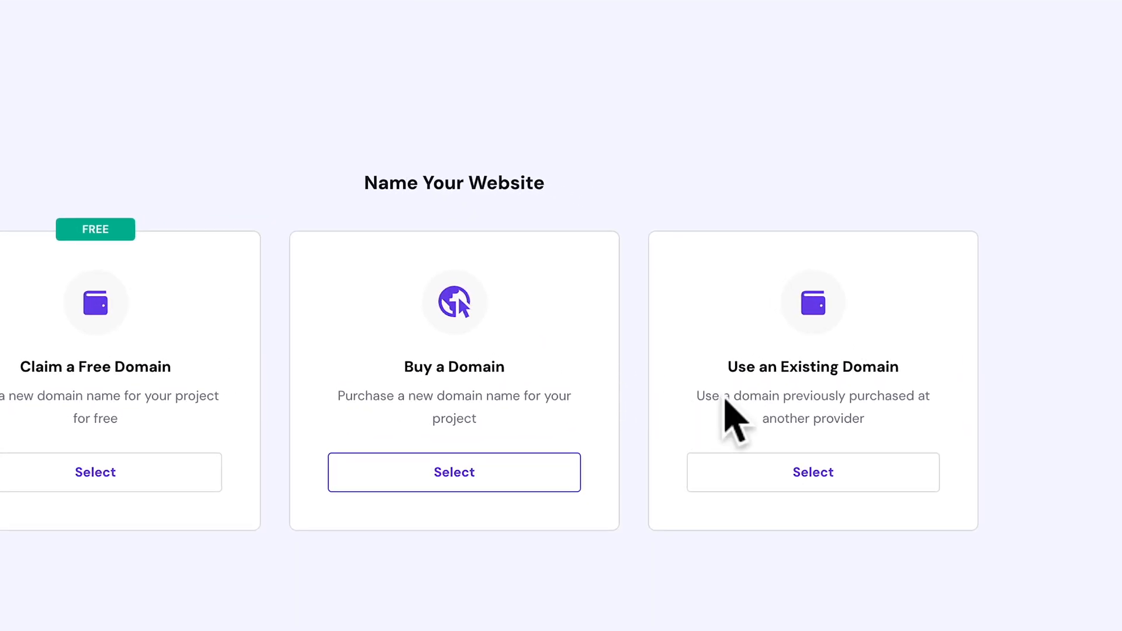
left_click(313, 414)
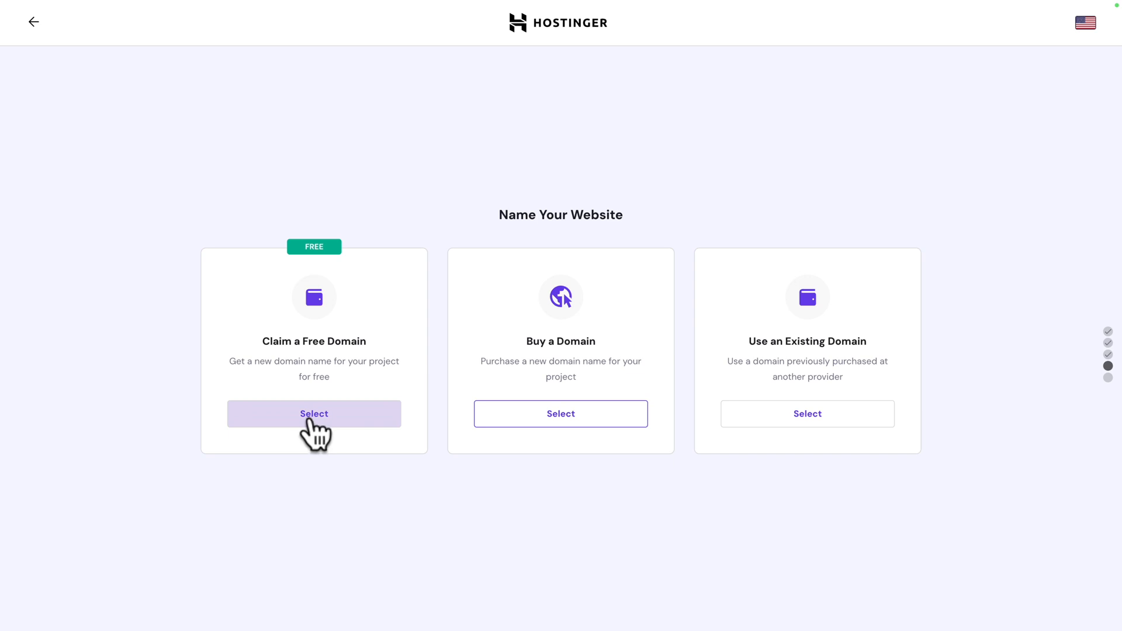
left_click(313, 414)
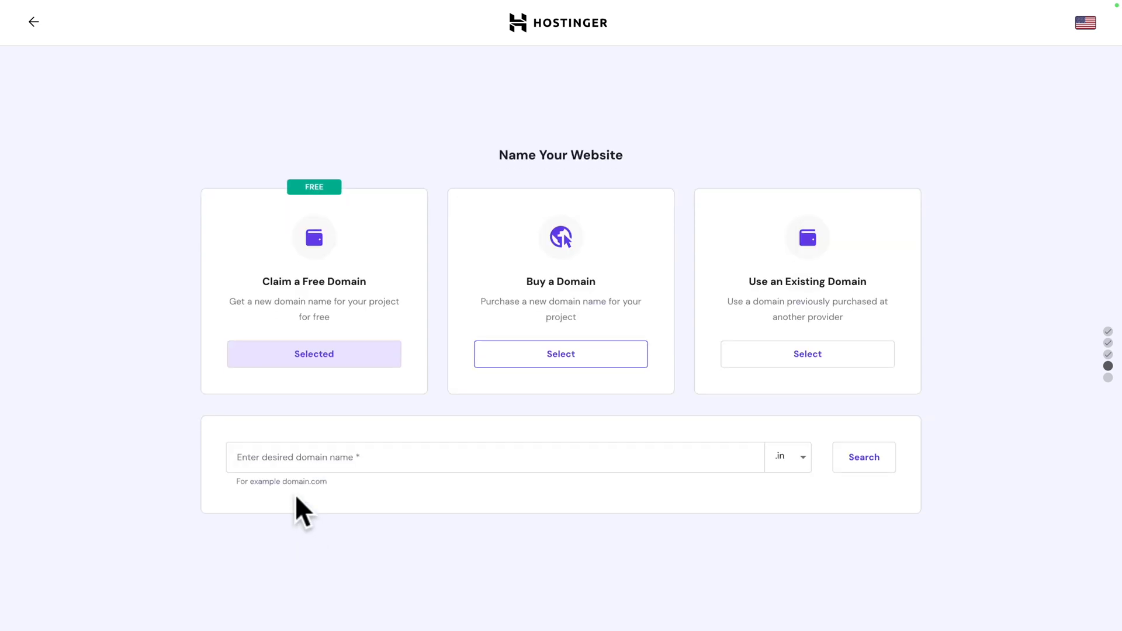
Check freshwebsite.click for availability and continue with it as the free domain
type("freshwebsite")
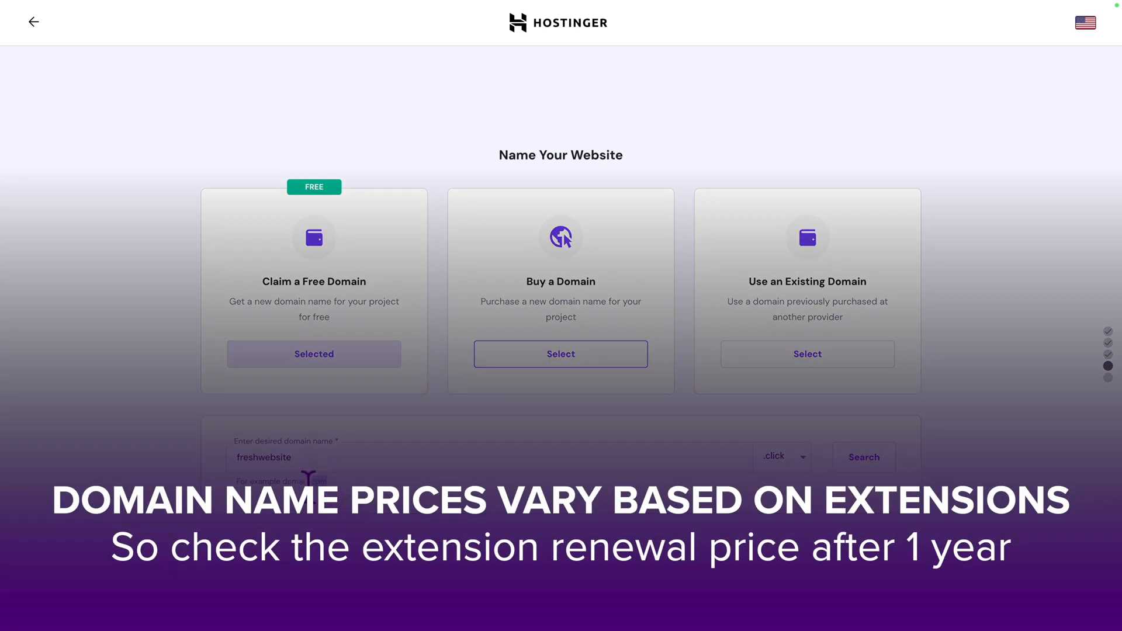
mouse_move(306, 522)
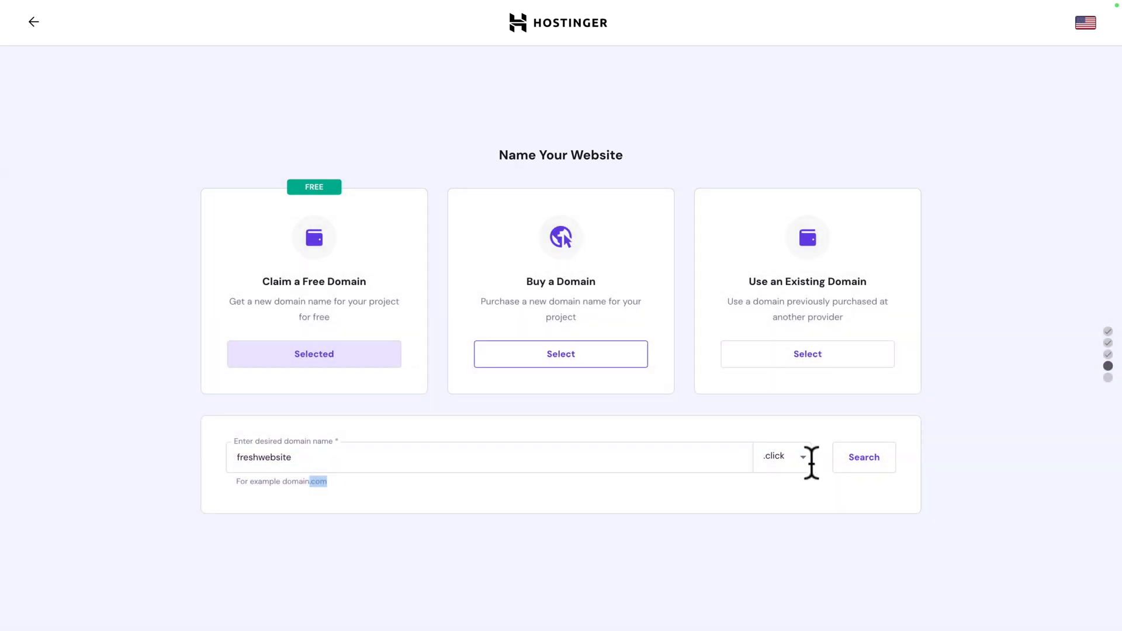
left_click(780, 456)
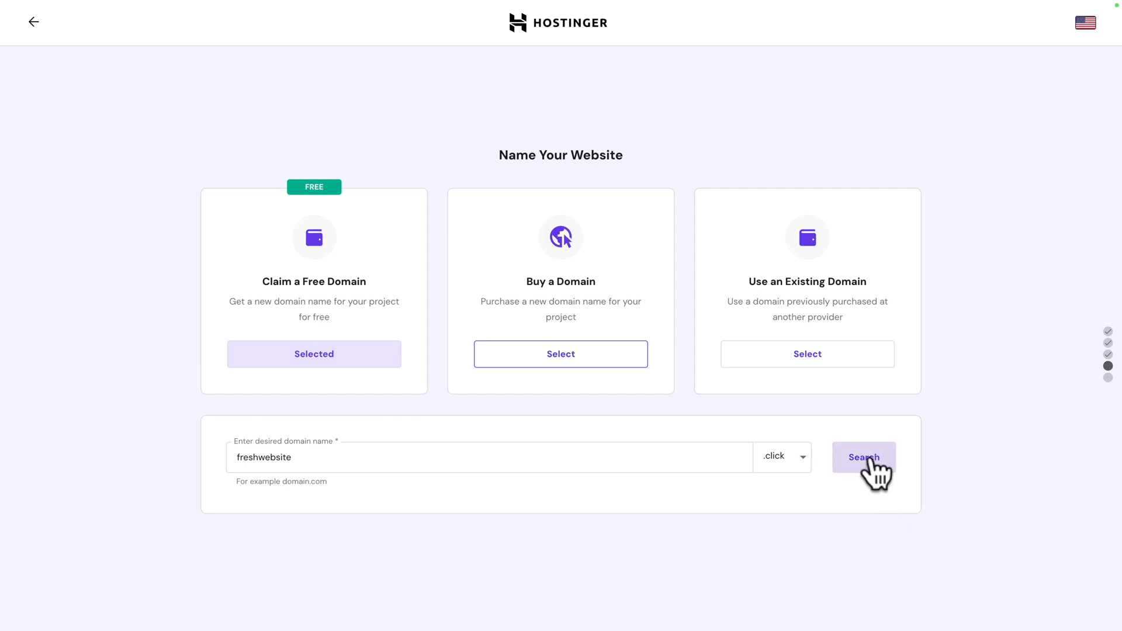
left_click(863, 457)
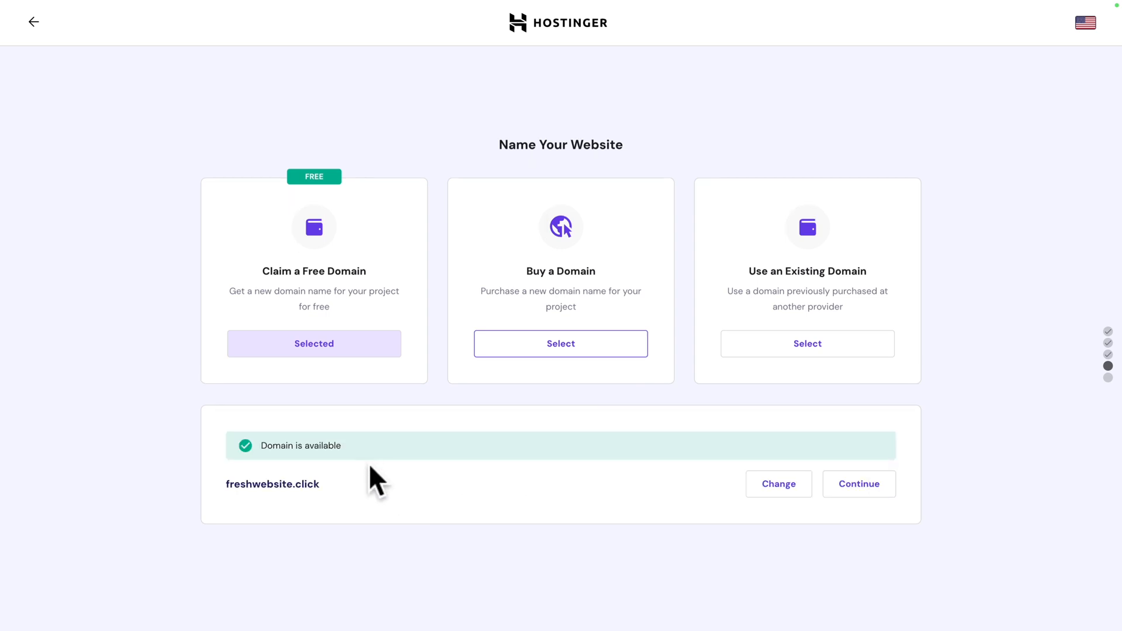
left_click(858, 484)
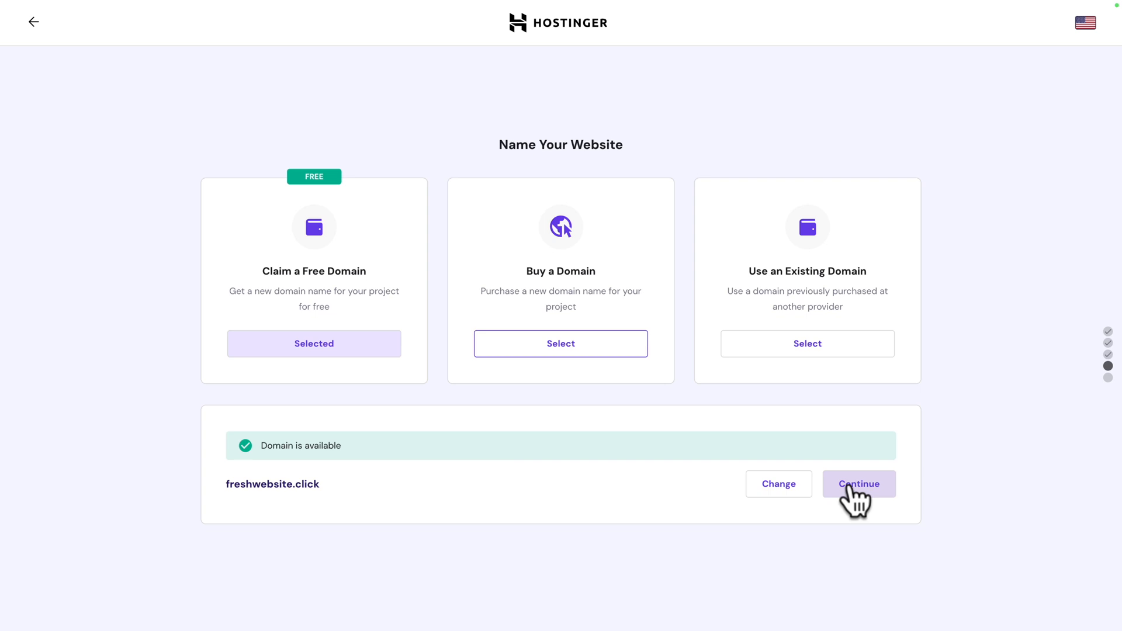
Register freshwebsite.click to a personal owner in the United States and finish registration
left_click(858, 484)
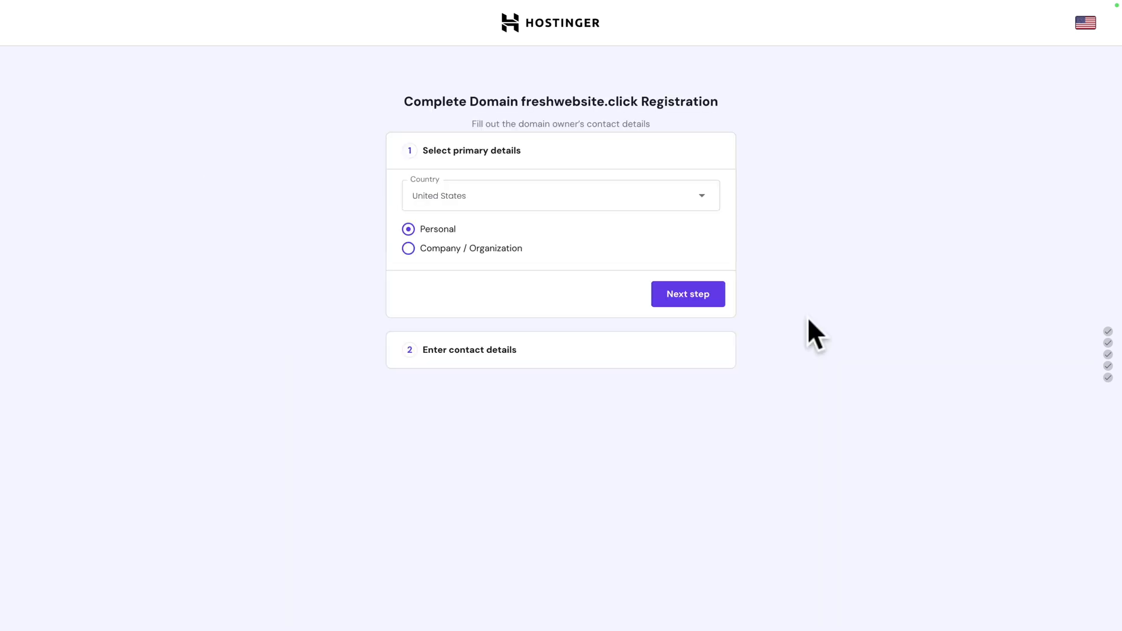
mouse_move(659, 246)
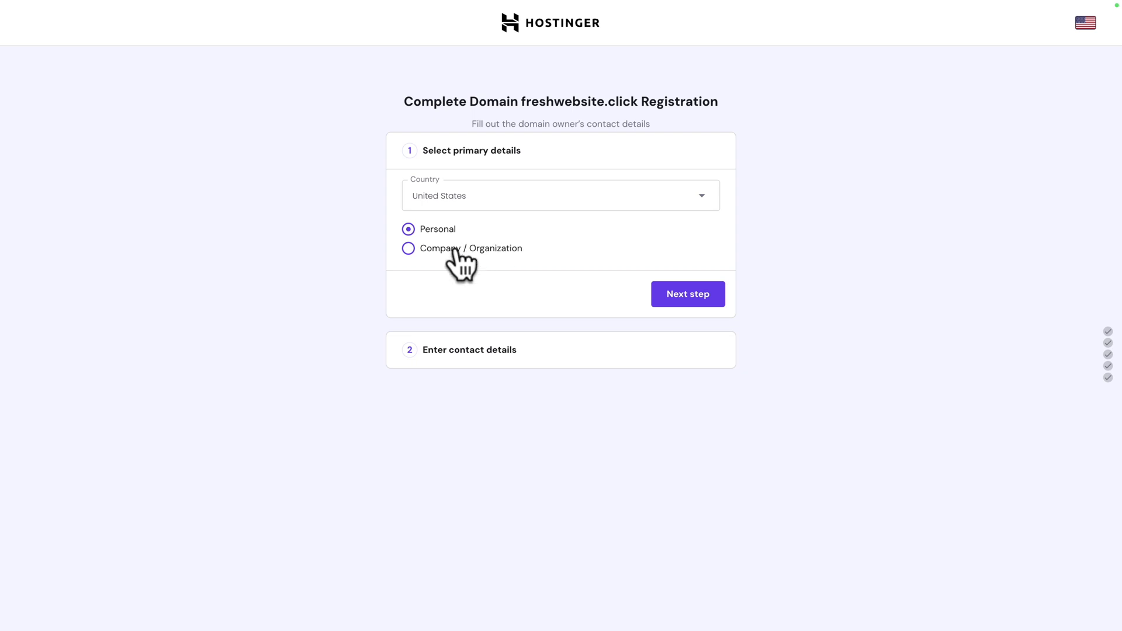
mouse_move(545, 275)
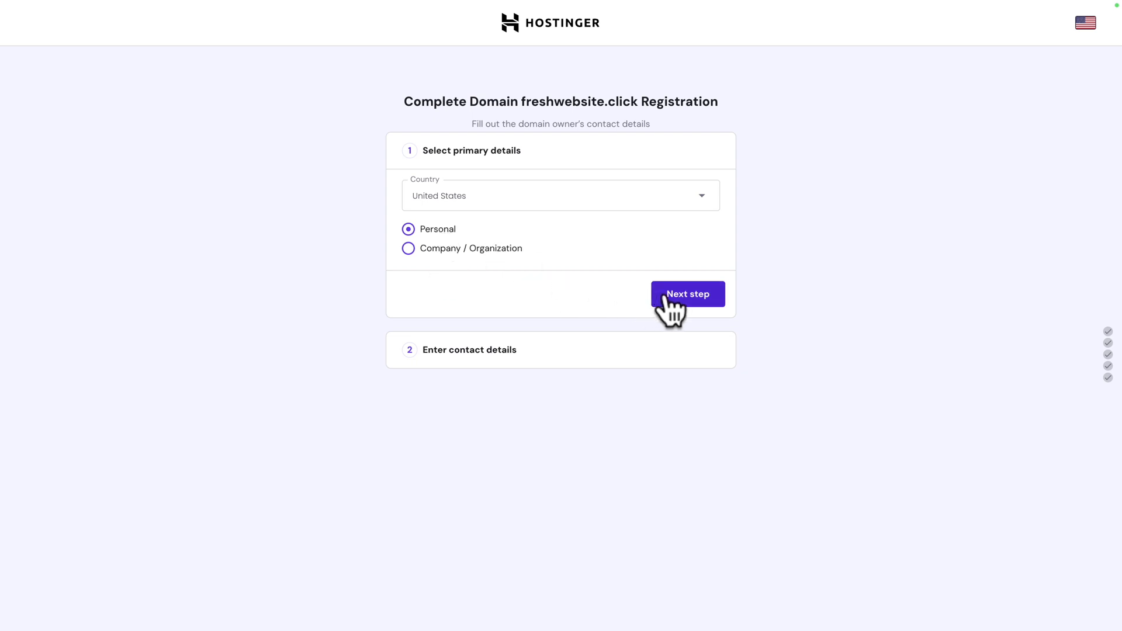
left_click(686, 293)
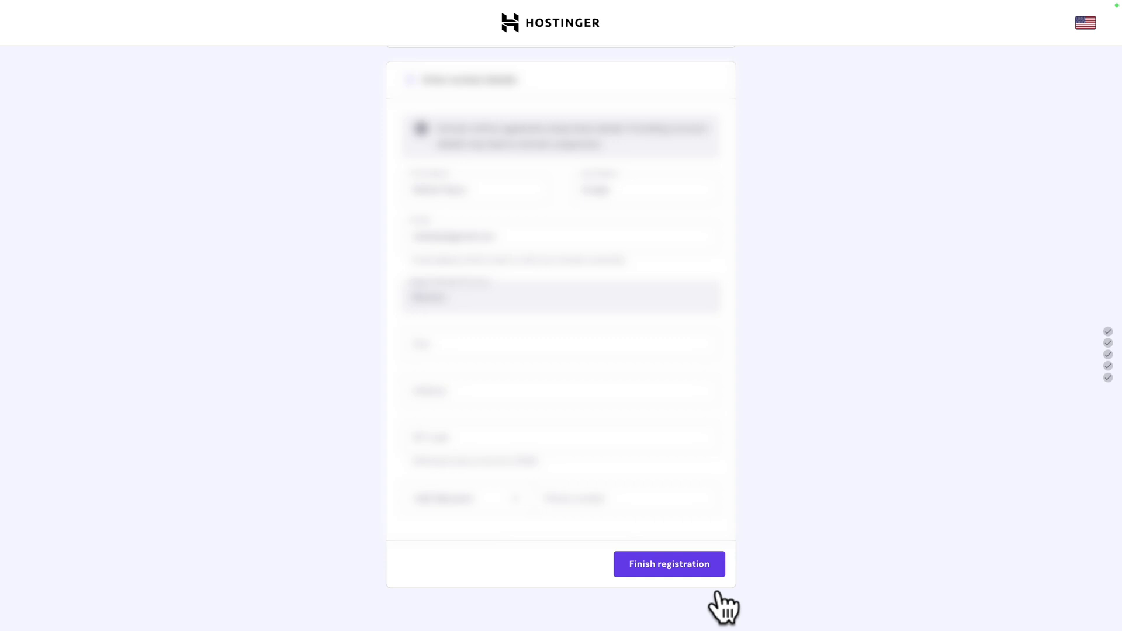
left_click(668, 564)
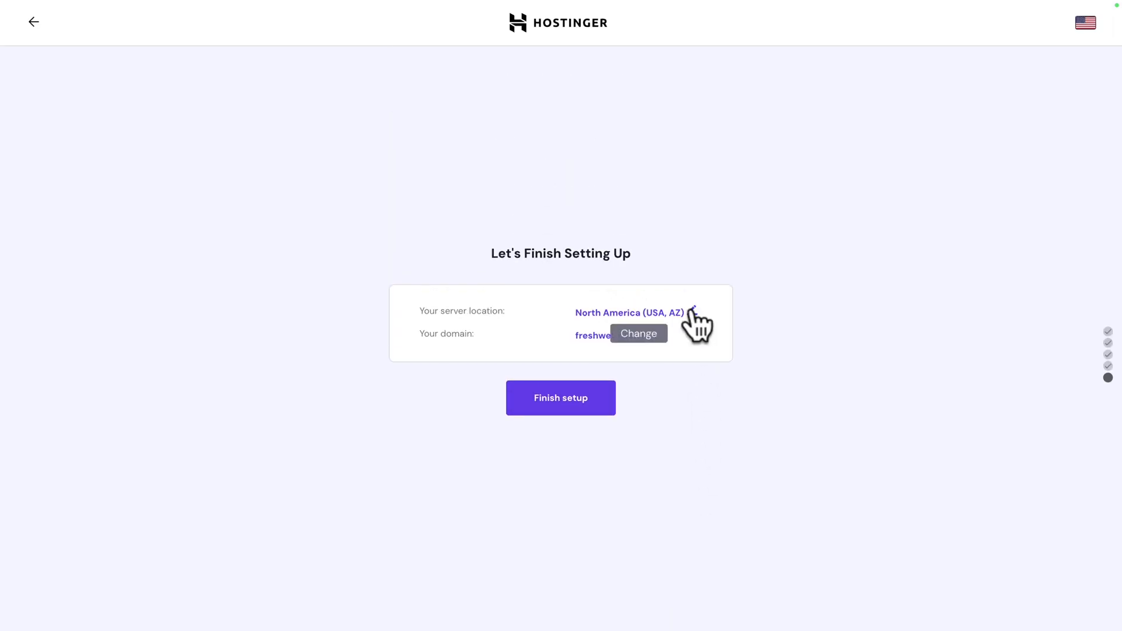
Keep the North America (USA, AZ) server, finish setup and go to Manage Site
left_click(638, 333)
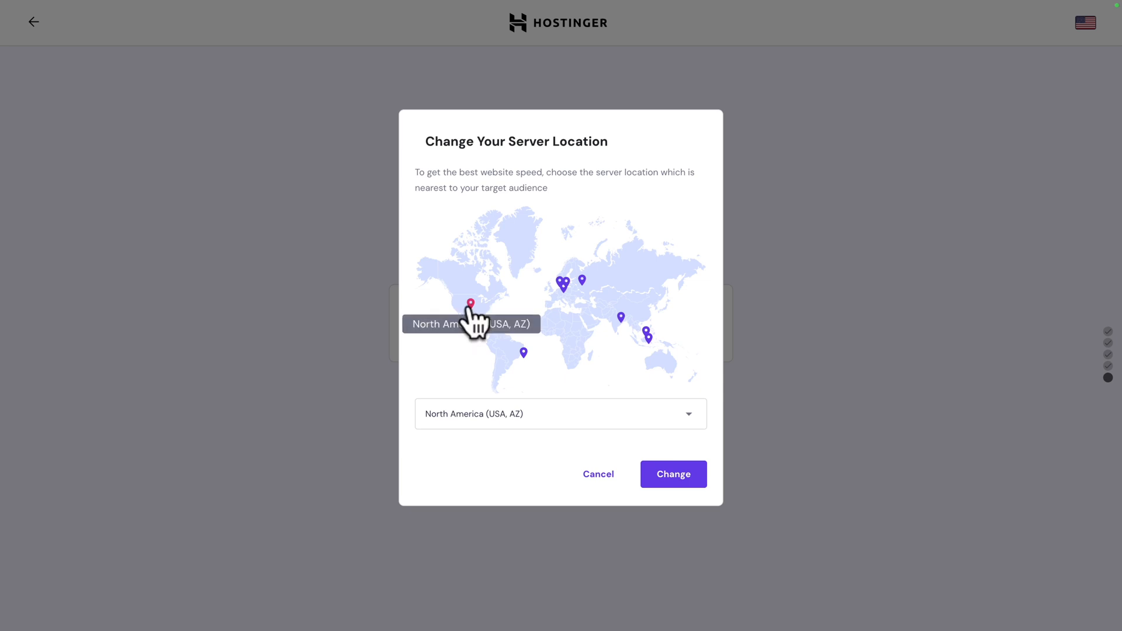
mouse_move(523, 312)
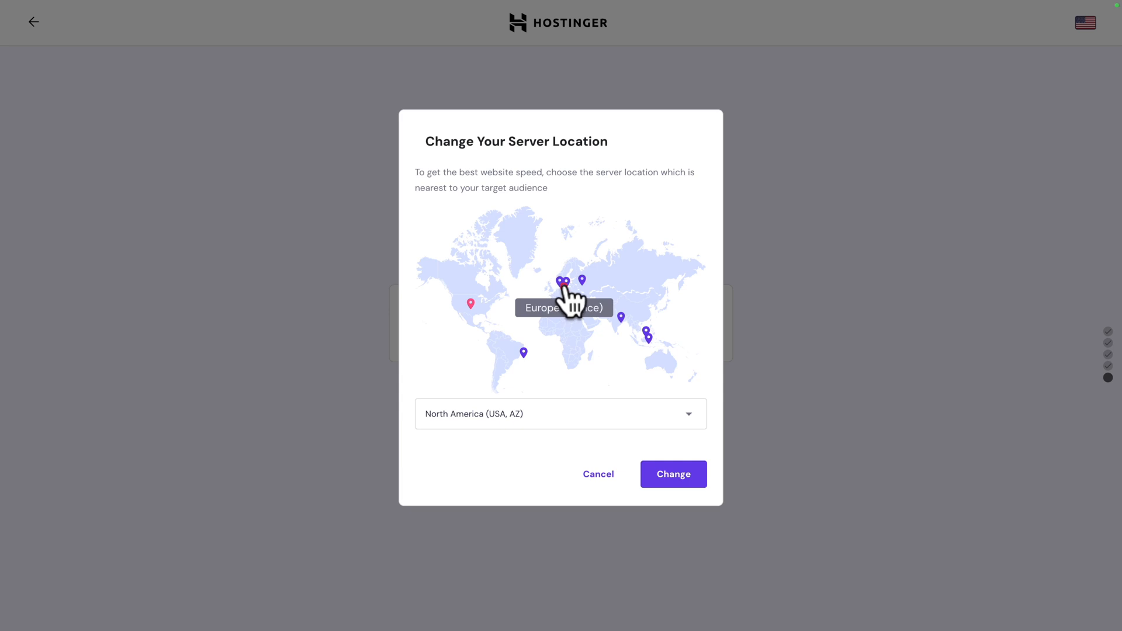
mouse_move(562, 281)
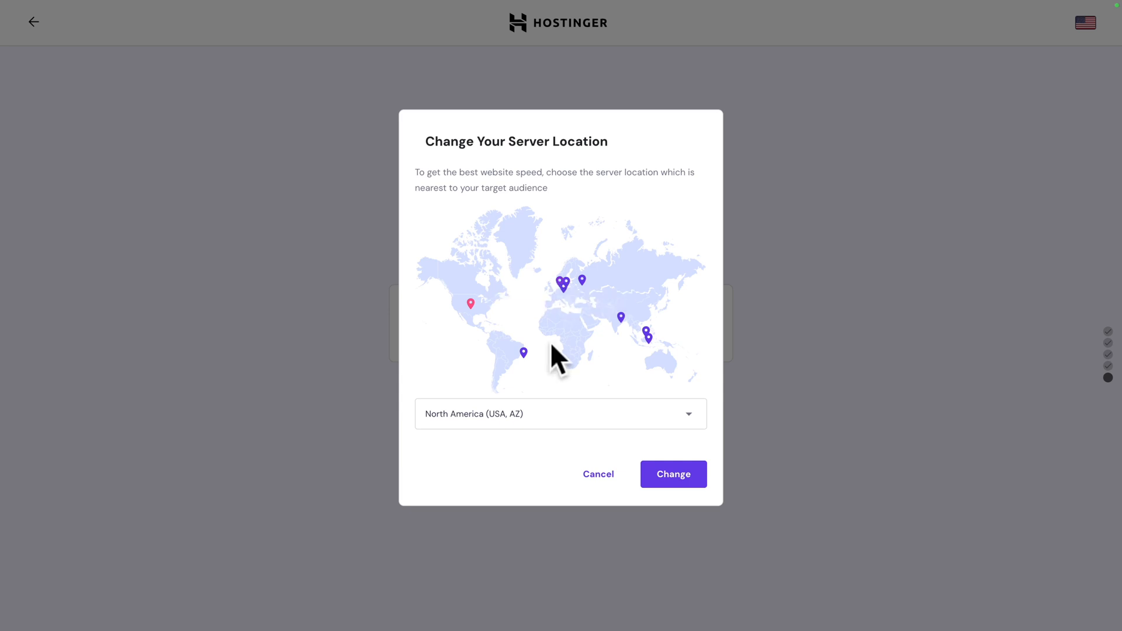
mouse_move(470, 315)
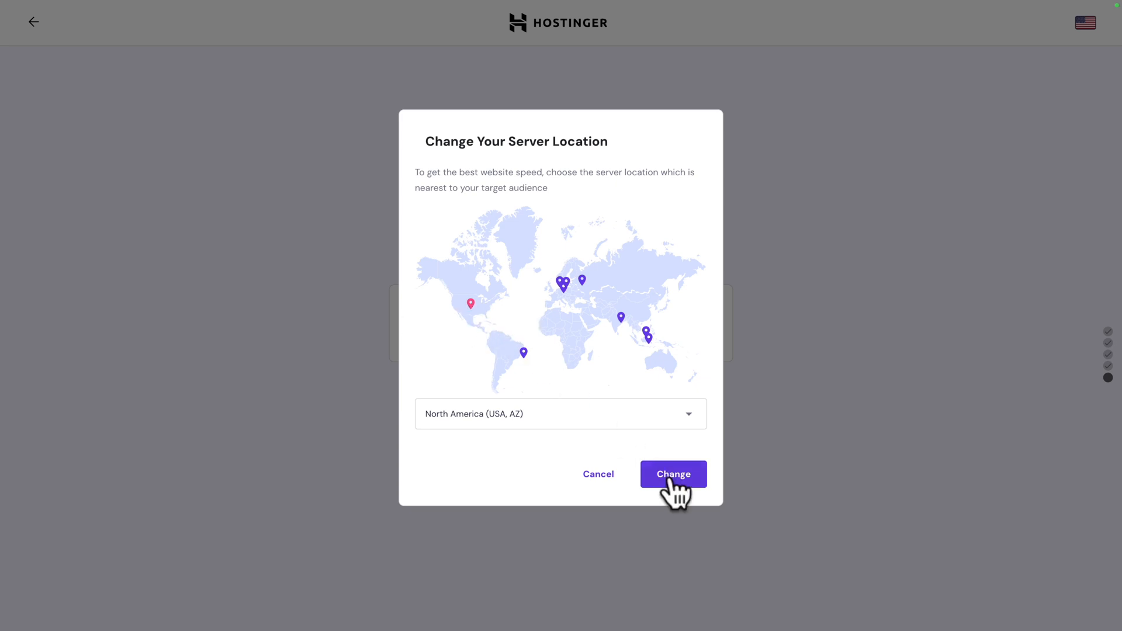
left_click(673, 474)
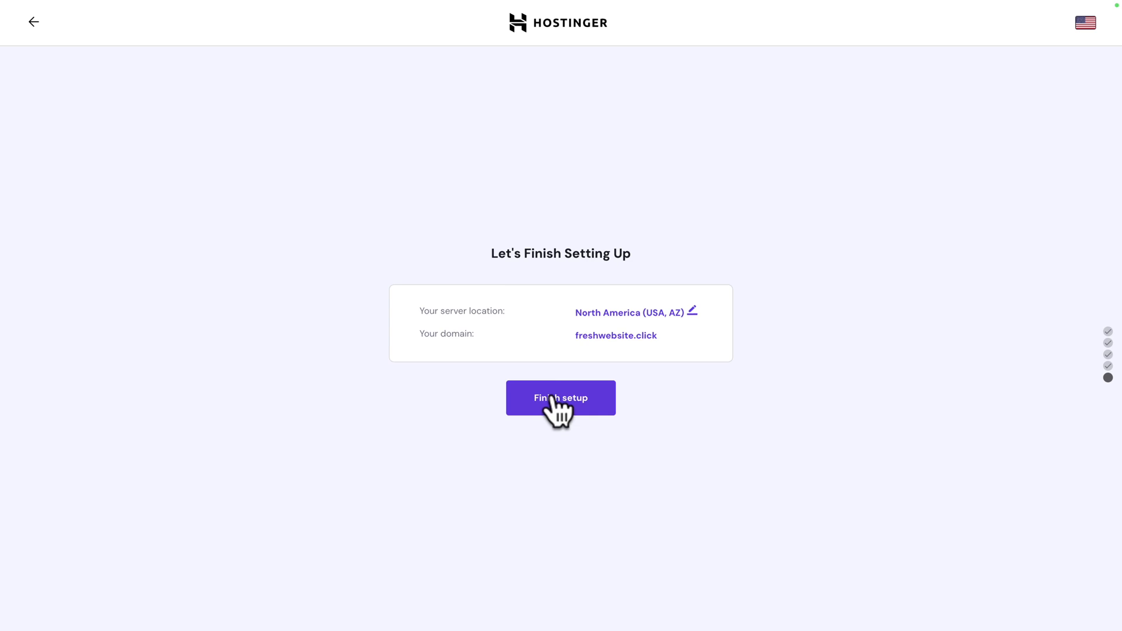
left_click(560, 398)
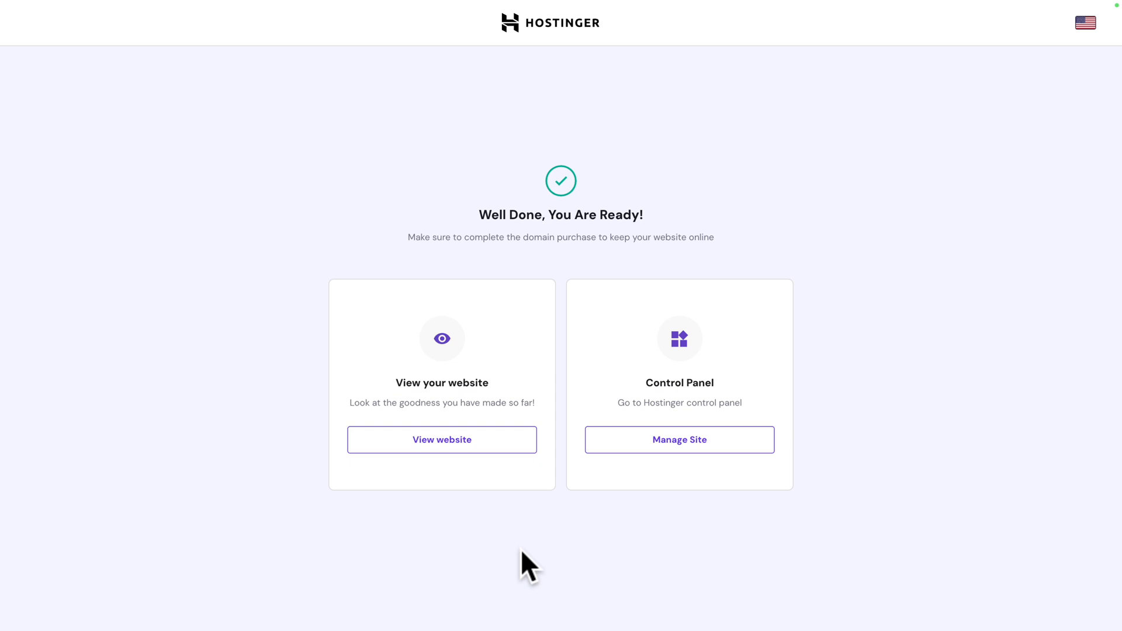
mouse_move(450, 390)
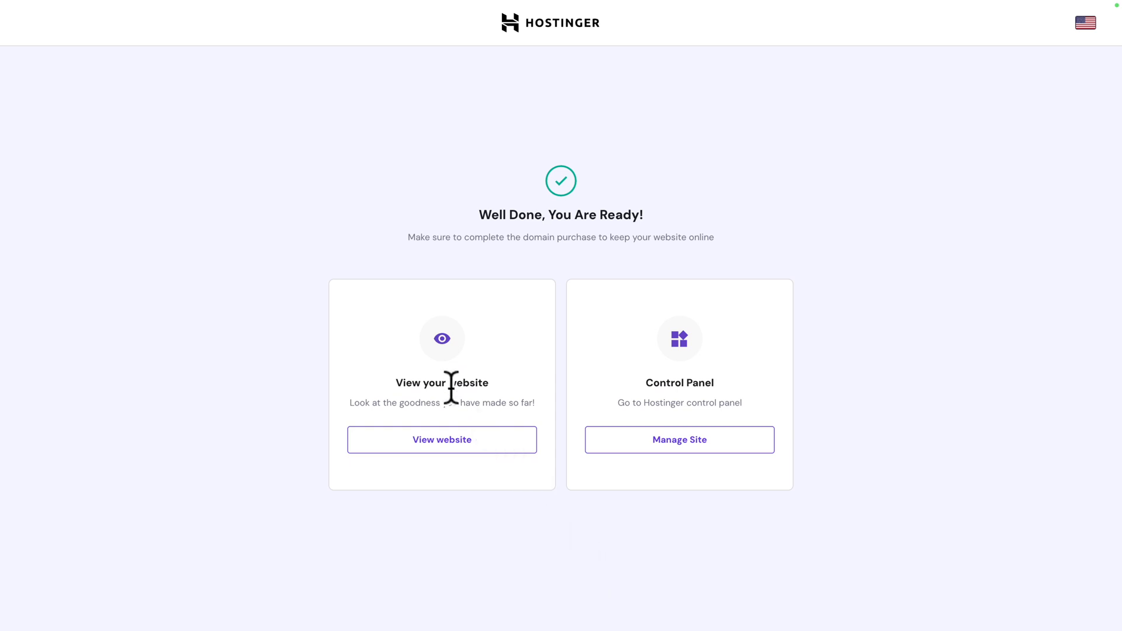
mouse_move(565, 529)
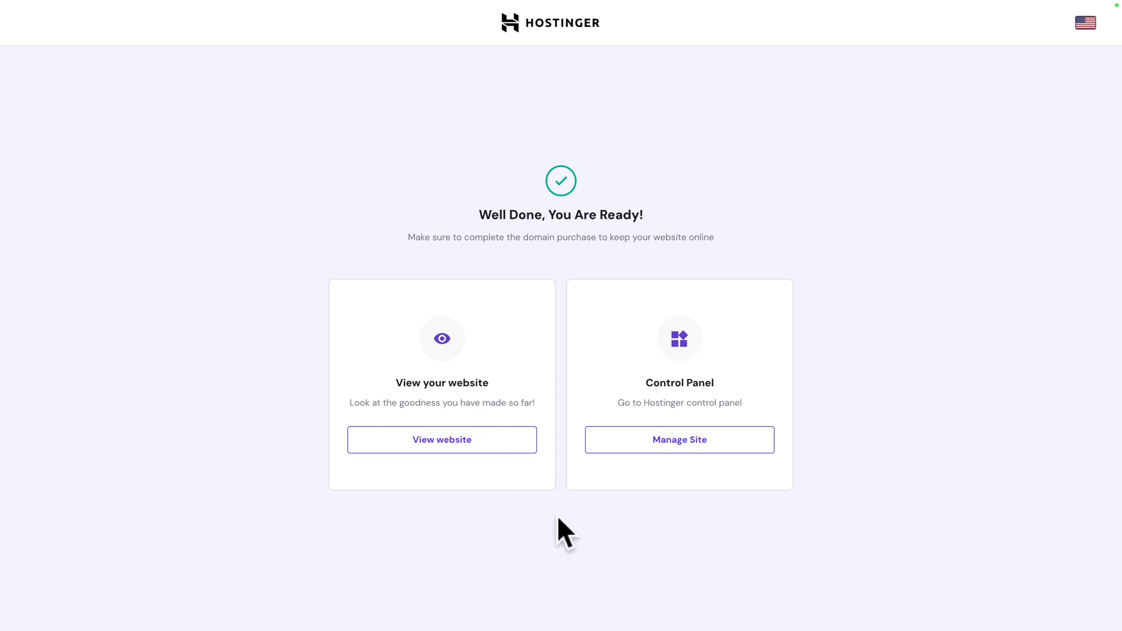
mouse_move(651, 397)
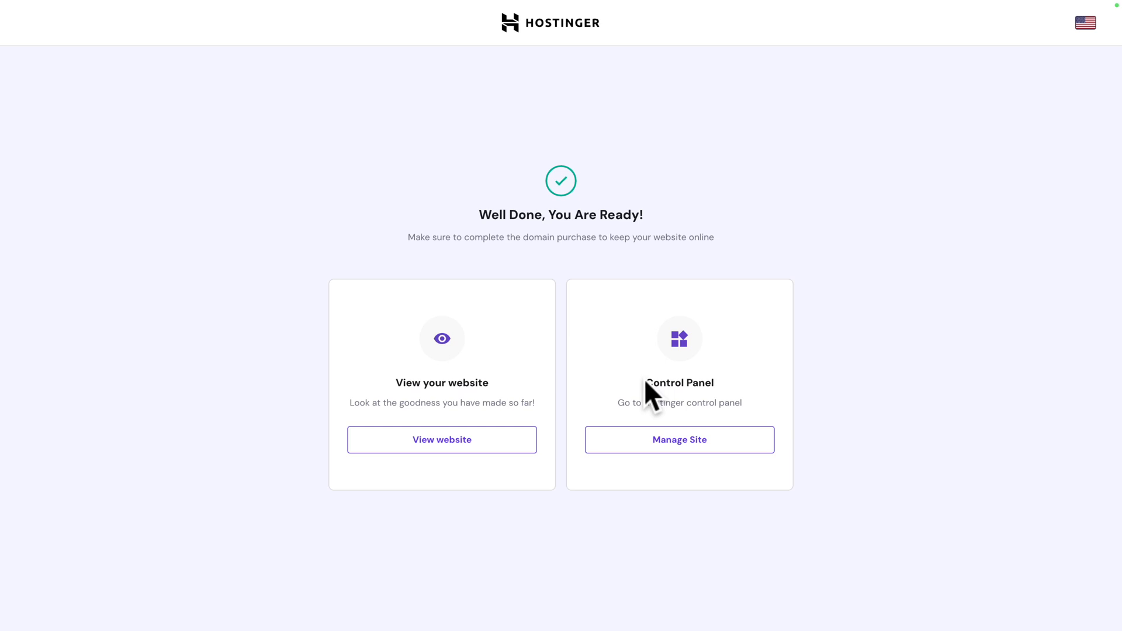
mouse_move(670, 434)
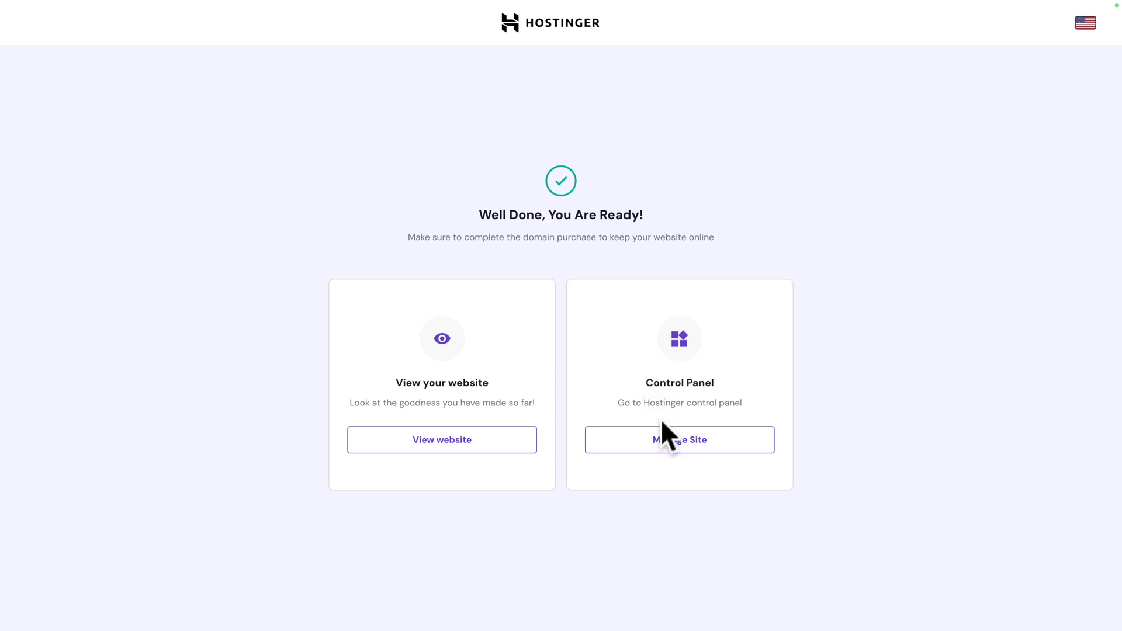
left_click(678, 439)
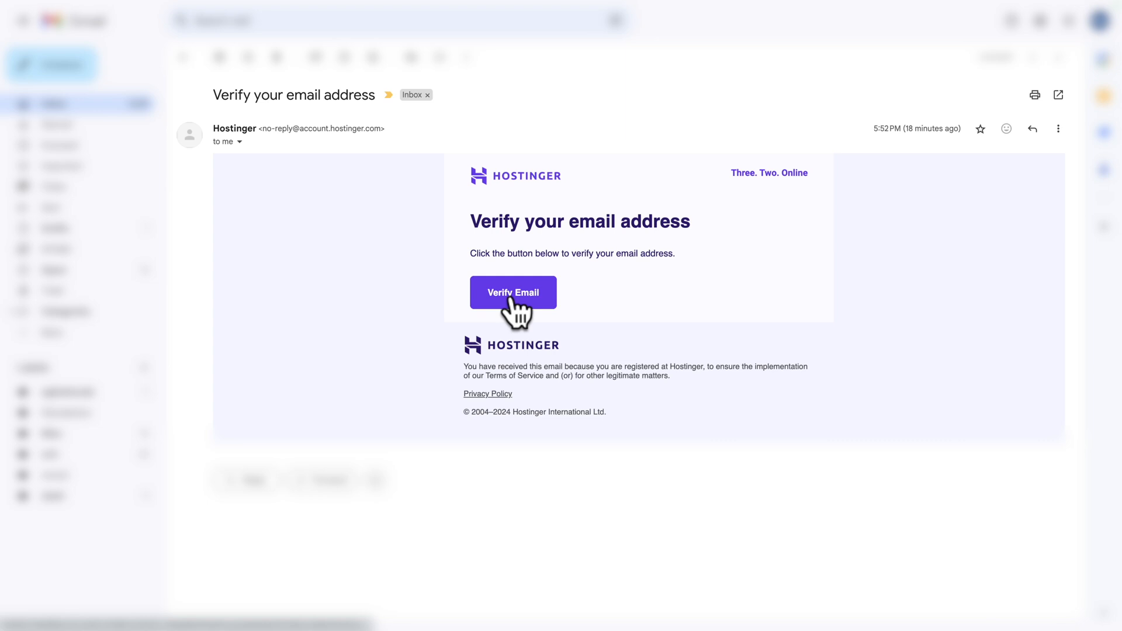
Confirm the Hostinger account email via the Verify Email button in Gmail
left_click(512, 292)
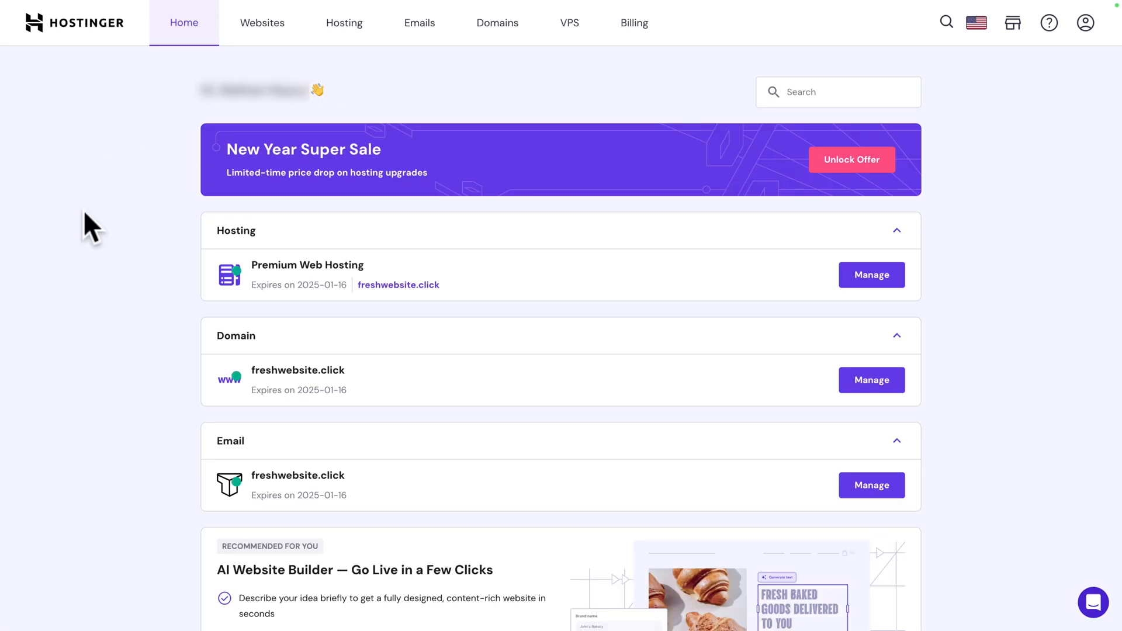
mouse_move(964, 323)
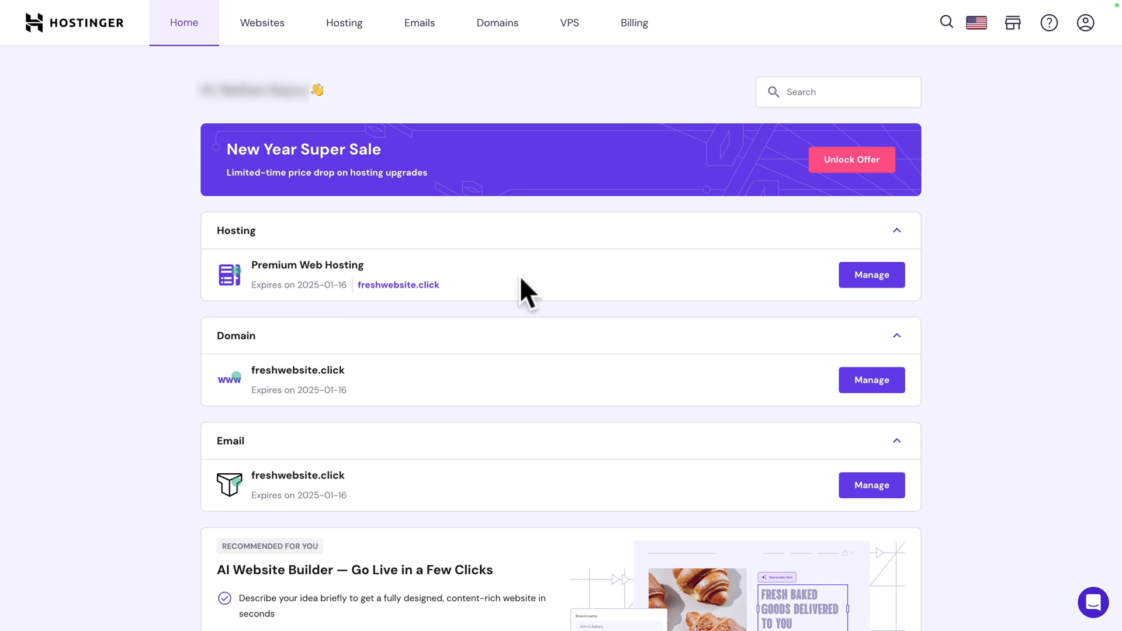
mouse_move(698, 326)
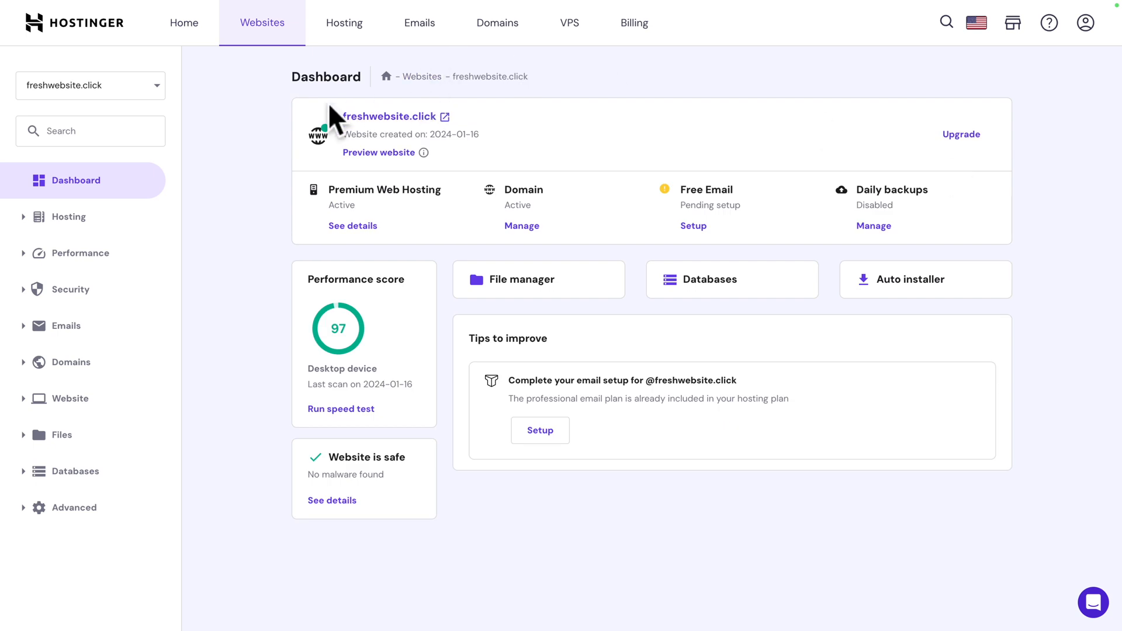
mouse_move(430, 143)
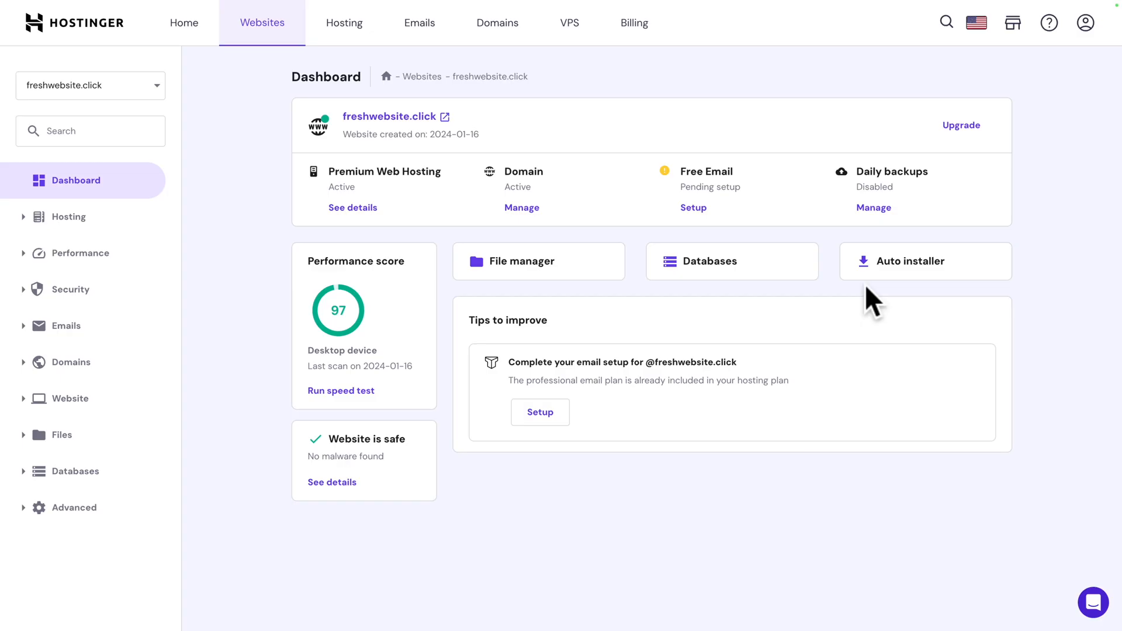
mouse_move(908, 275)
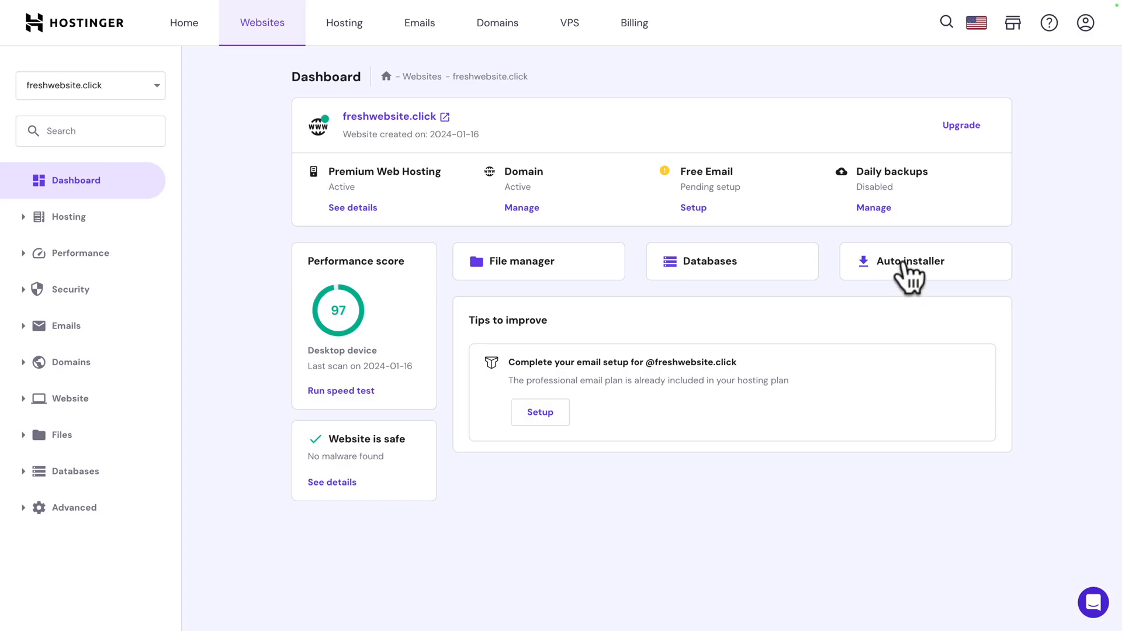
Start the WordPress Auto Installer with title 'My website' and add '!' to the admin password
left_click(911, 260)
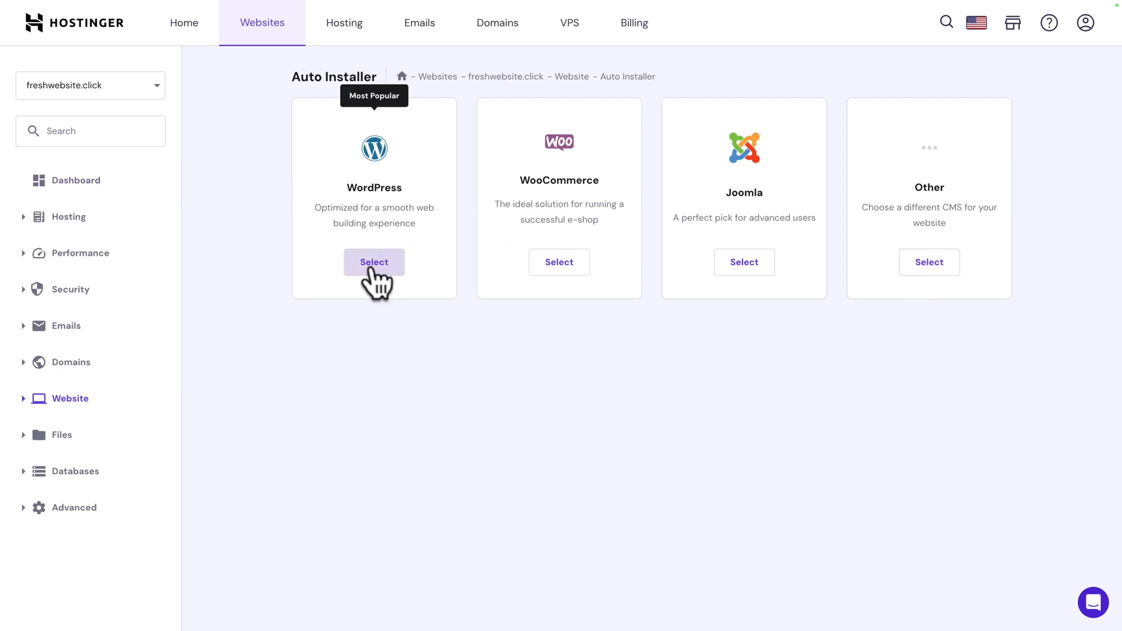
left_click(373, 261)
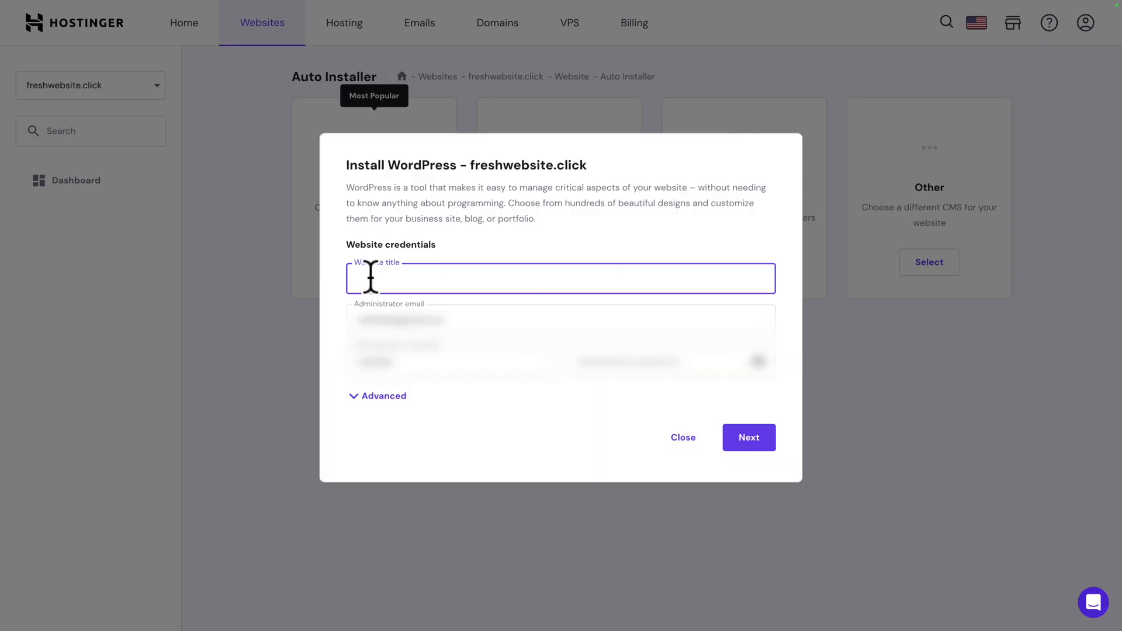
type("My website")
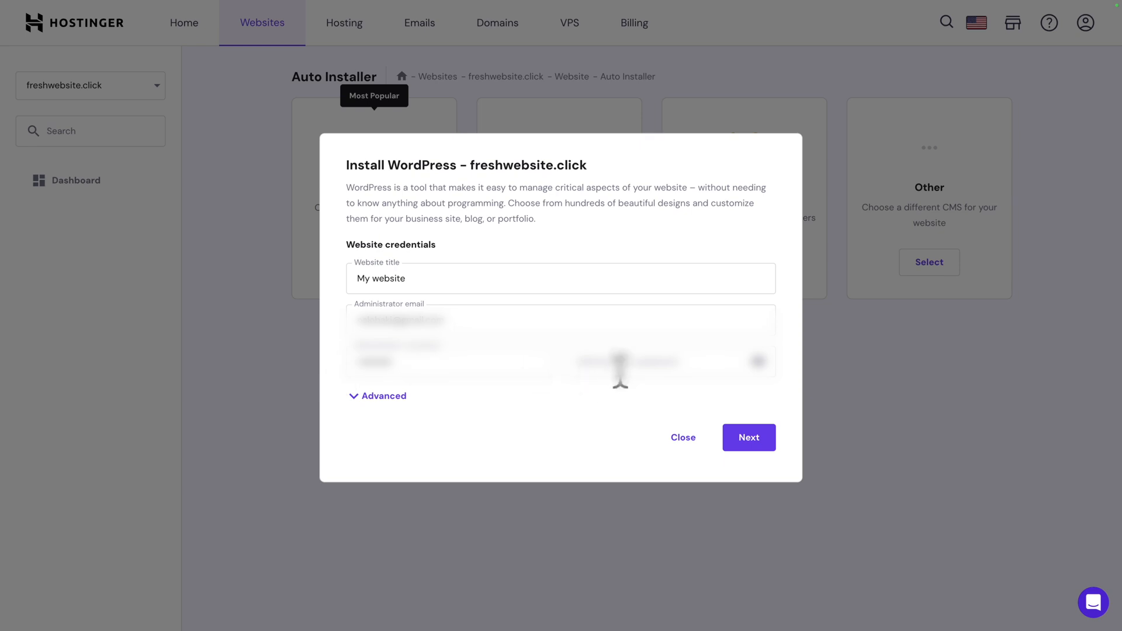
left_click(665, 315)
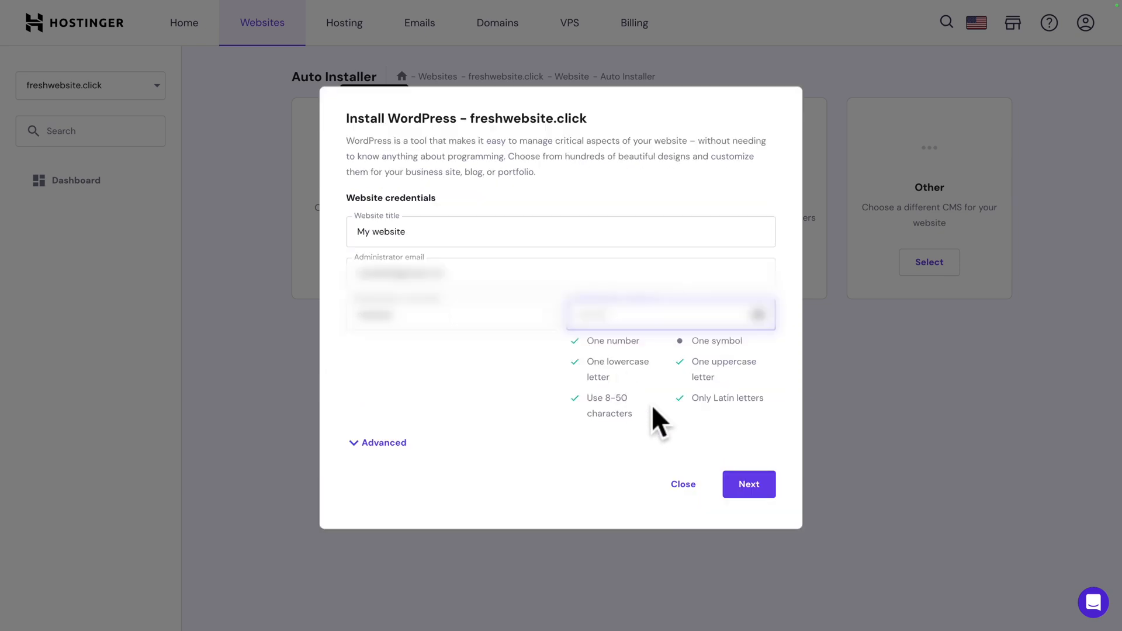
mouse_move(774, 383)
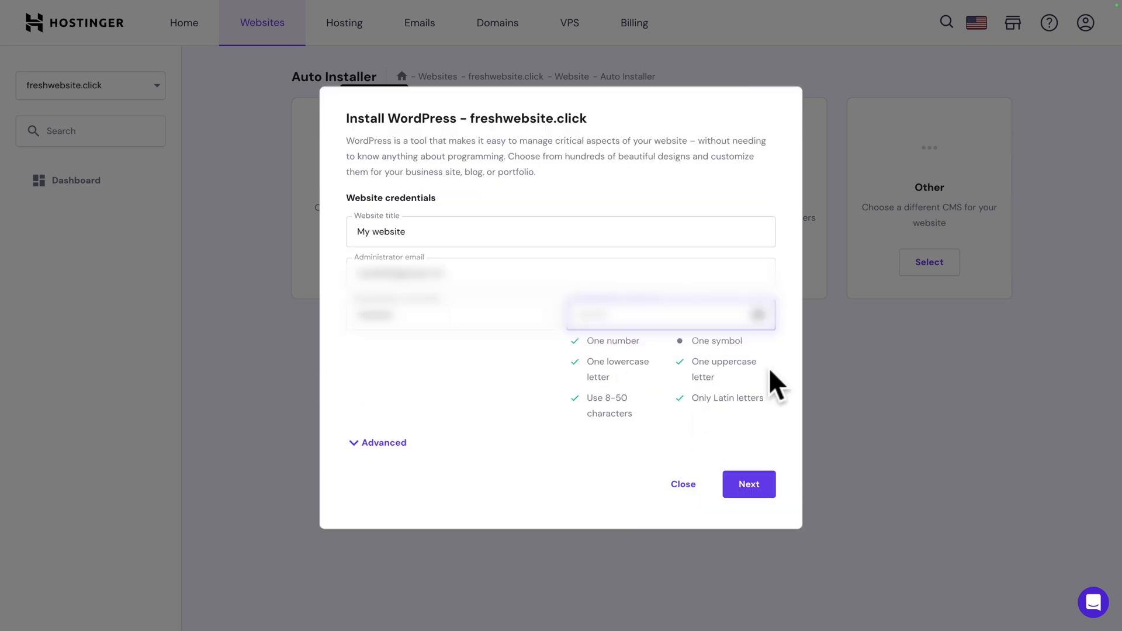
type("!")
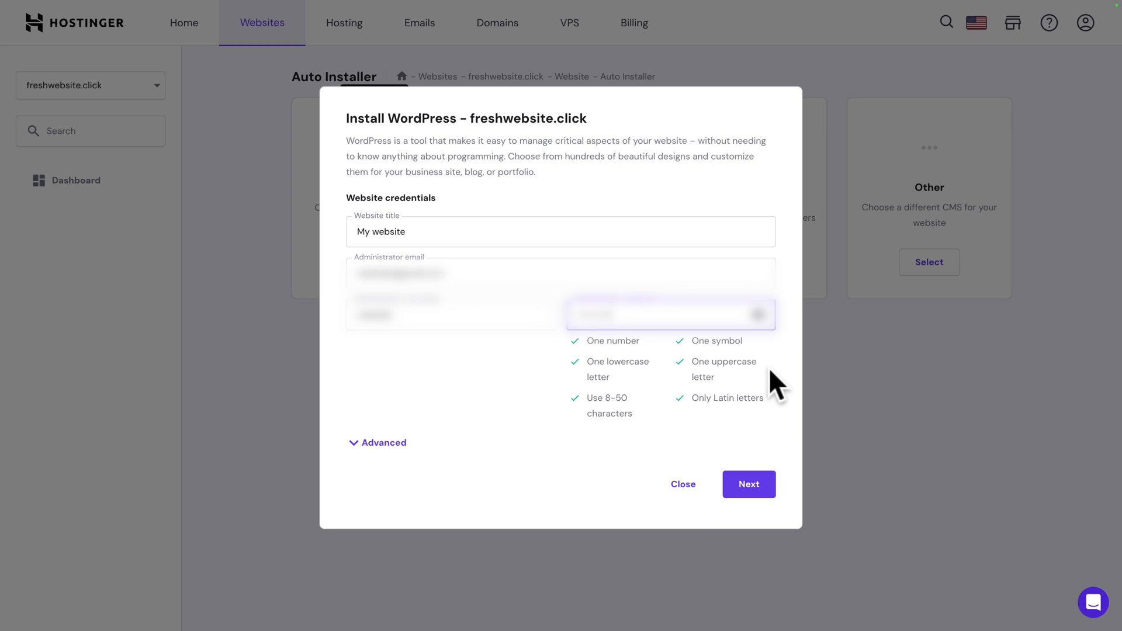
mouse_move(384, 442)
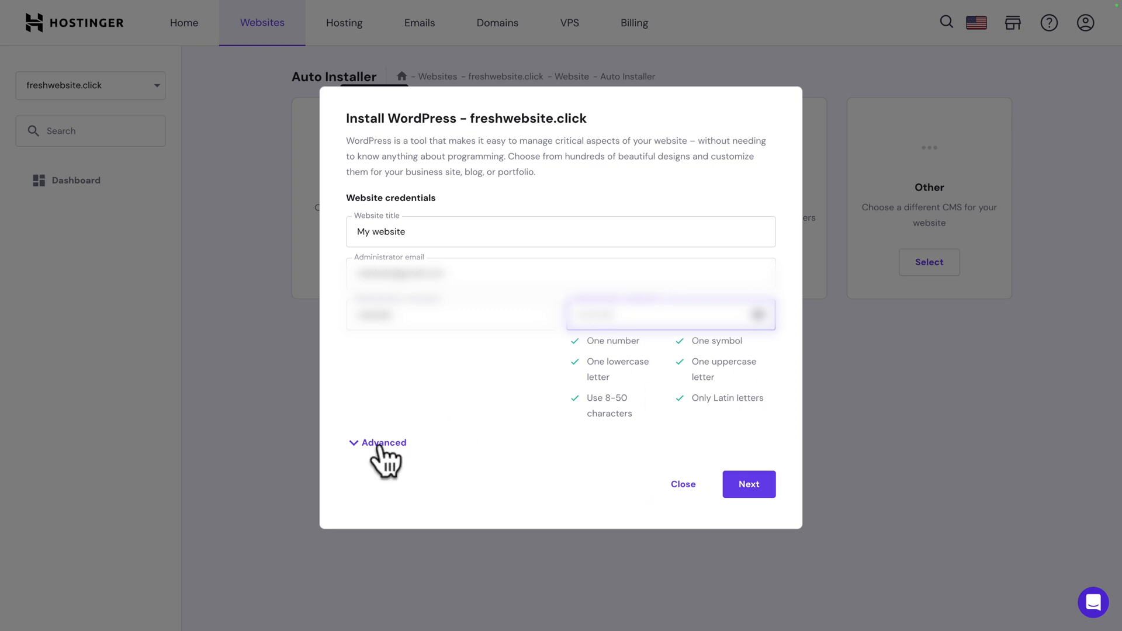
Reveal Advanced settings, keep installation path blank and choose 'Create new database (Recommended)'
left_click(382, 442)
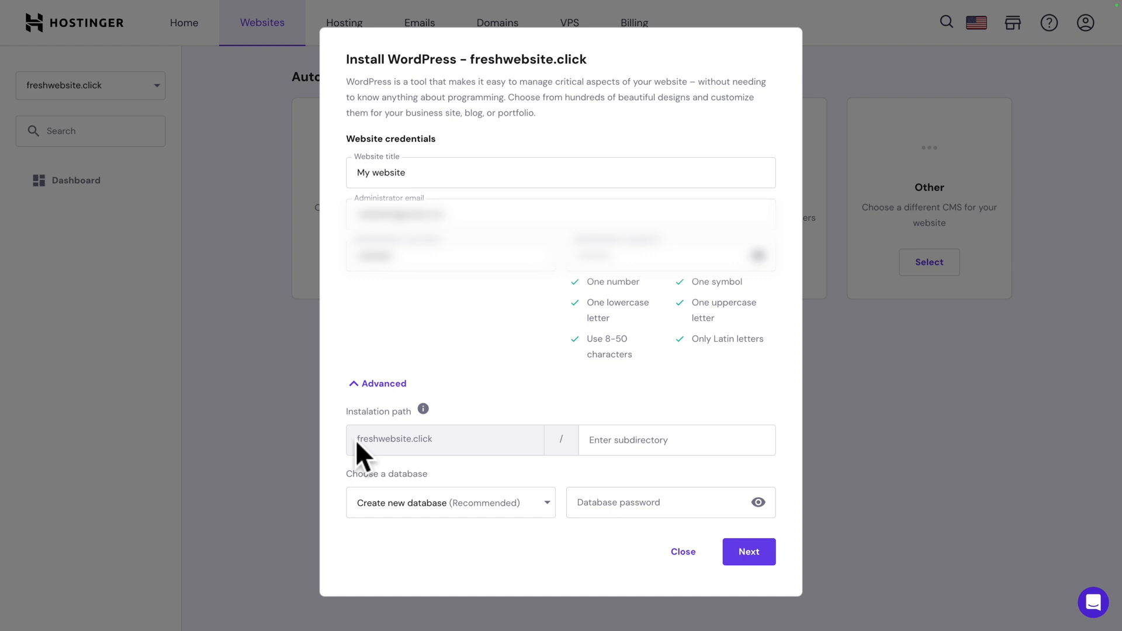
mouse_move(496, 415)
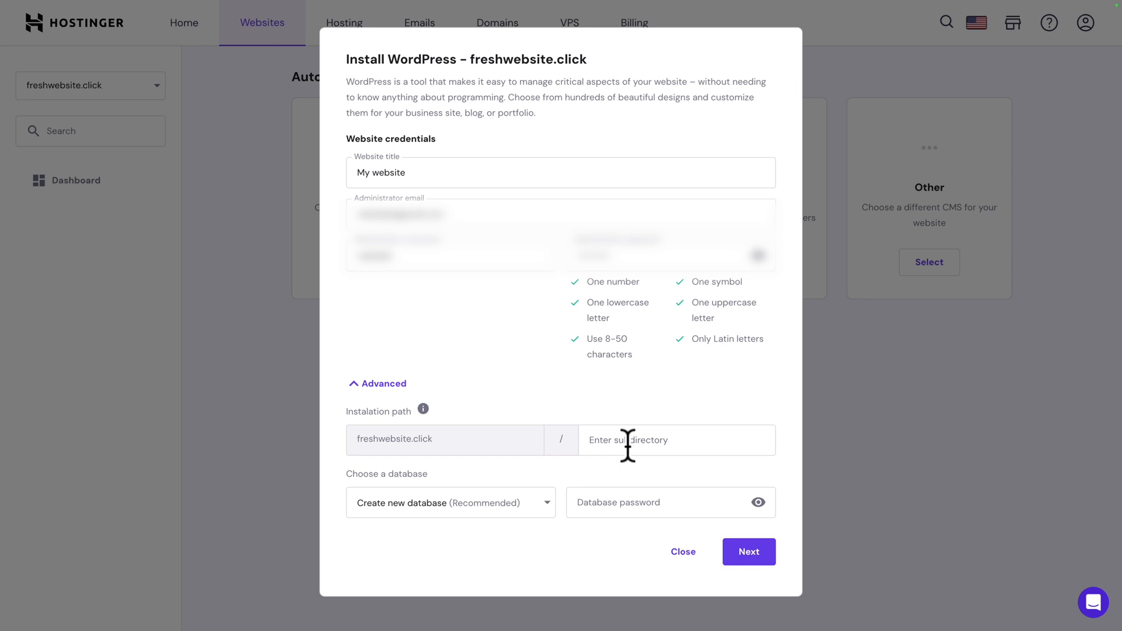
mouse_move(463, 487)
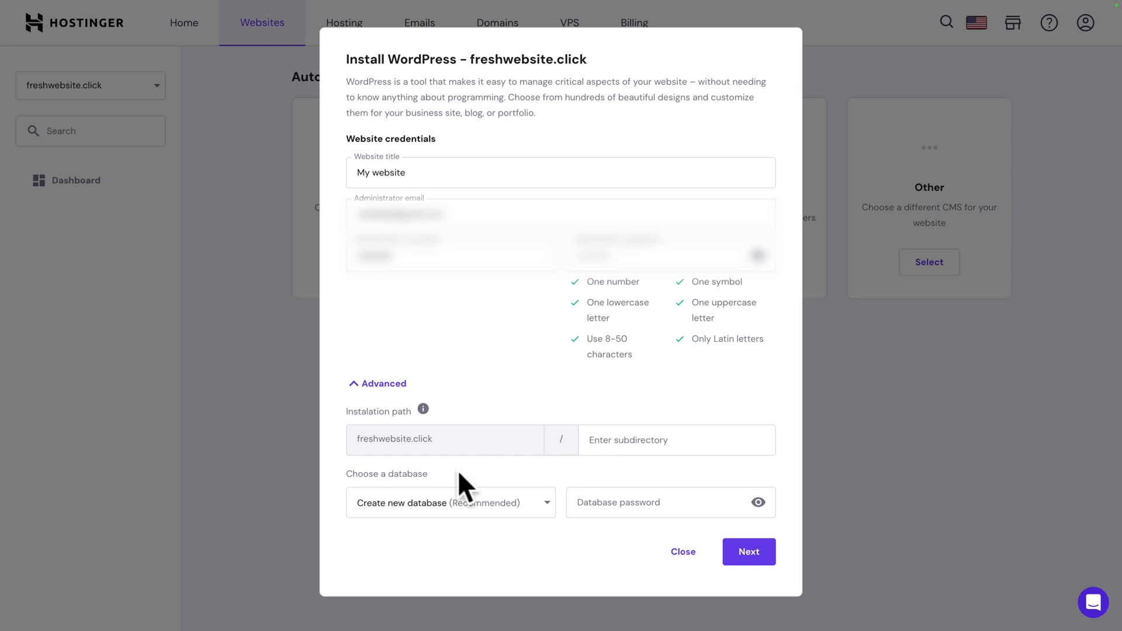
mouse_move(446, 489)
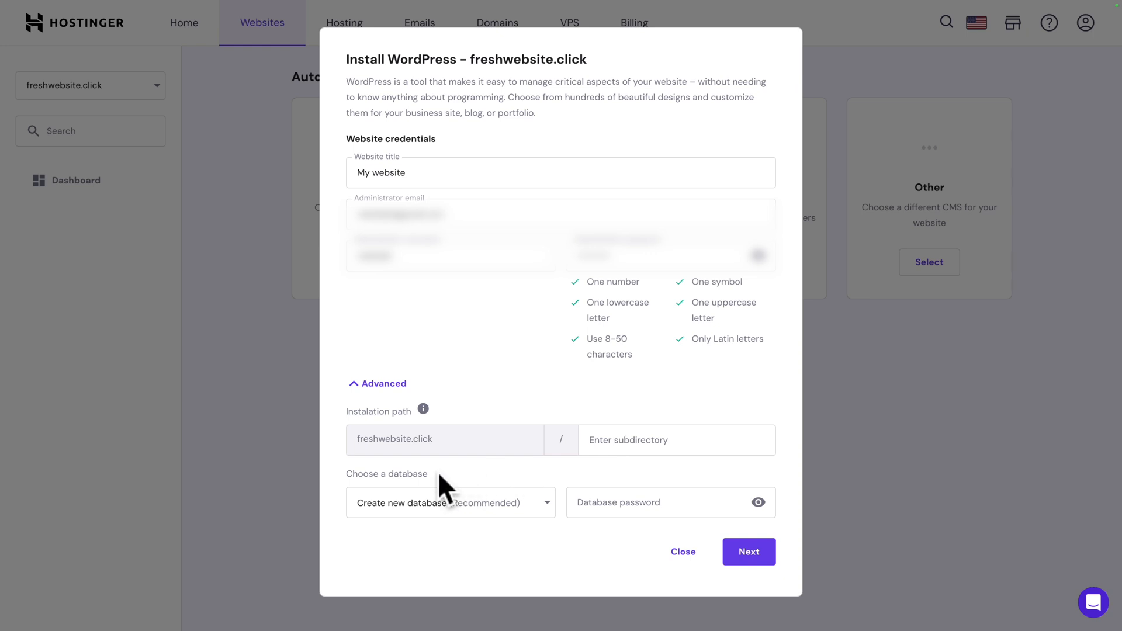
left_click(450, 501)
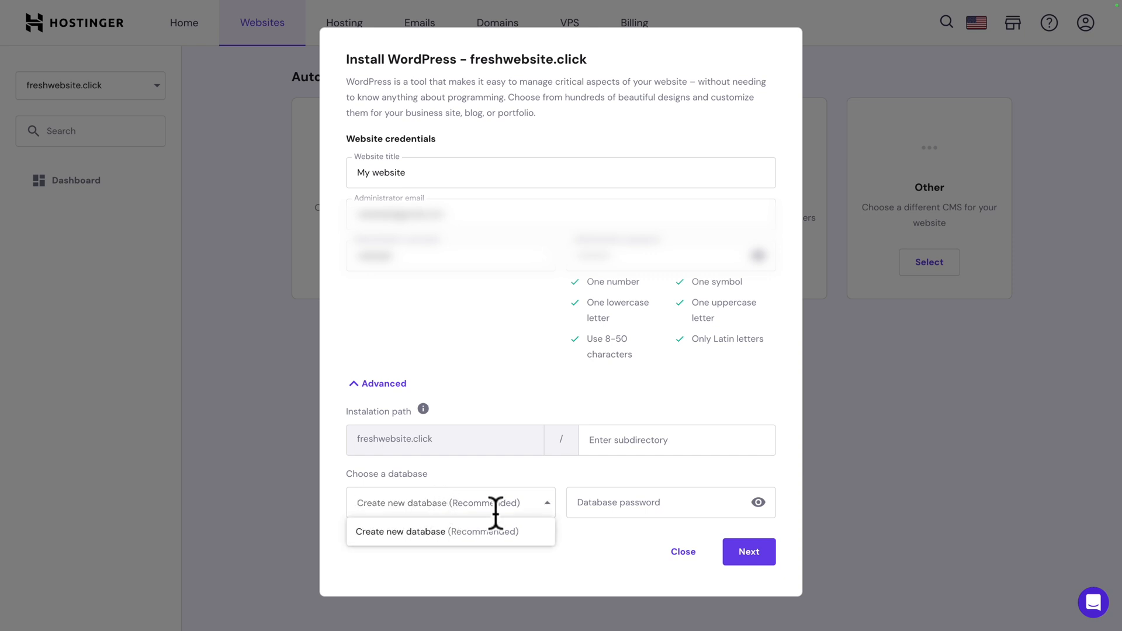
left_click(434, 531)
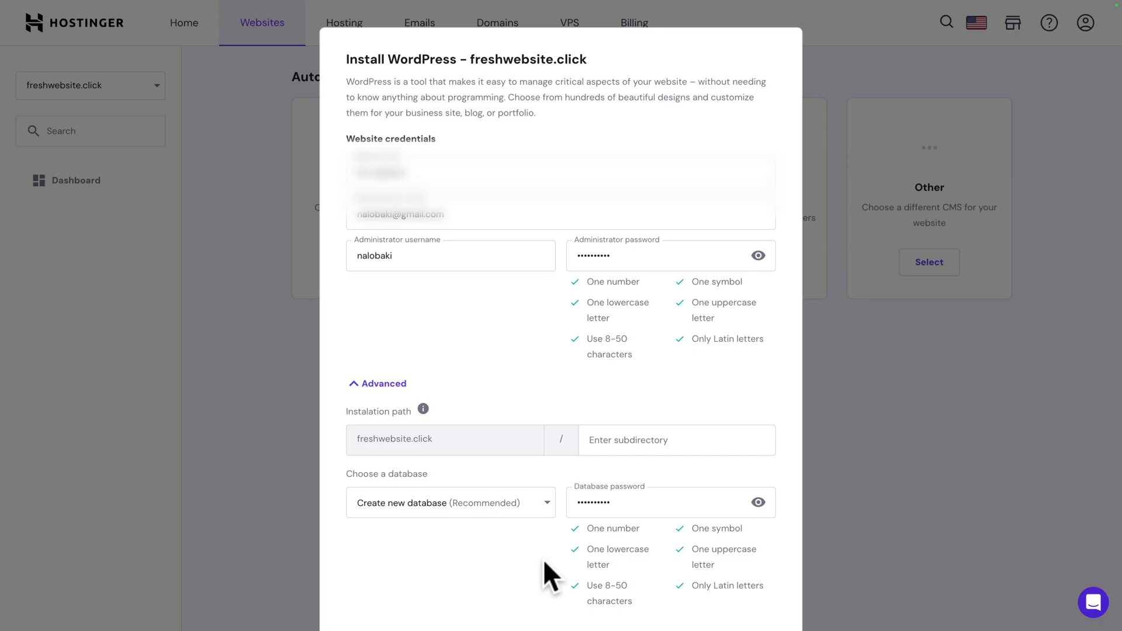
scroll("down", 3)
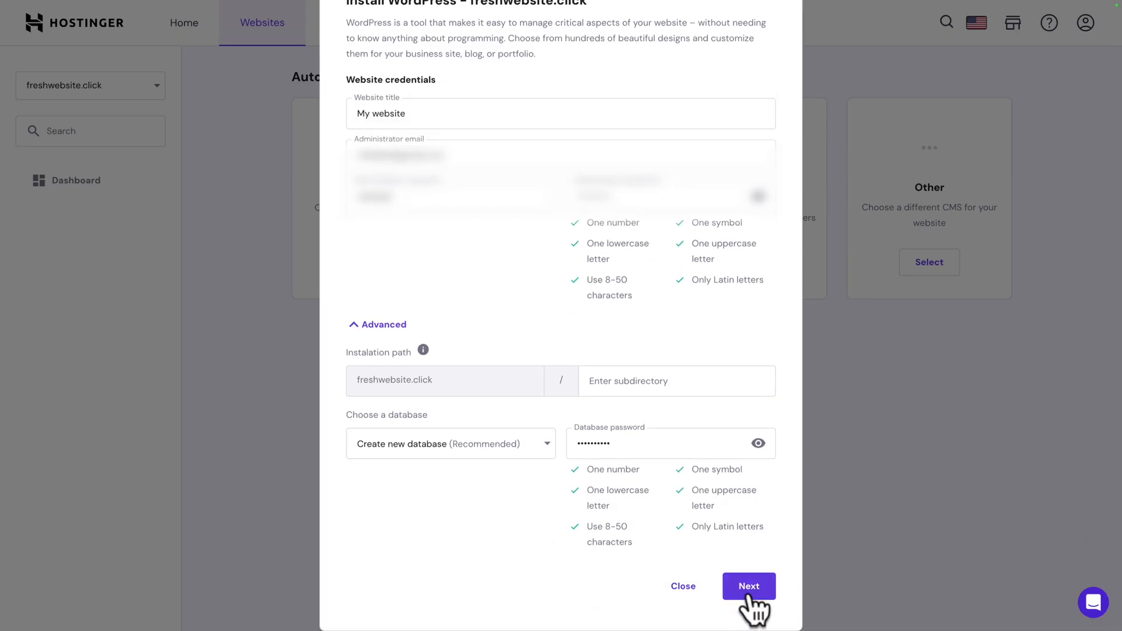
Keep WordPress 6.4.2 in English with minor-version-only updates and install it on freshwebsite.click
left_click(748, 586)
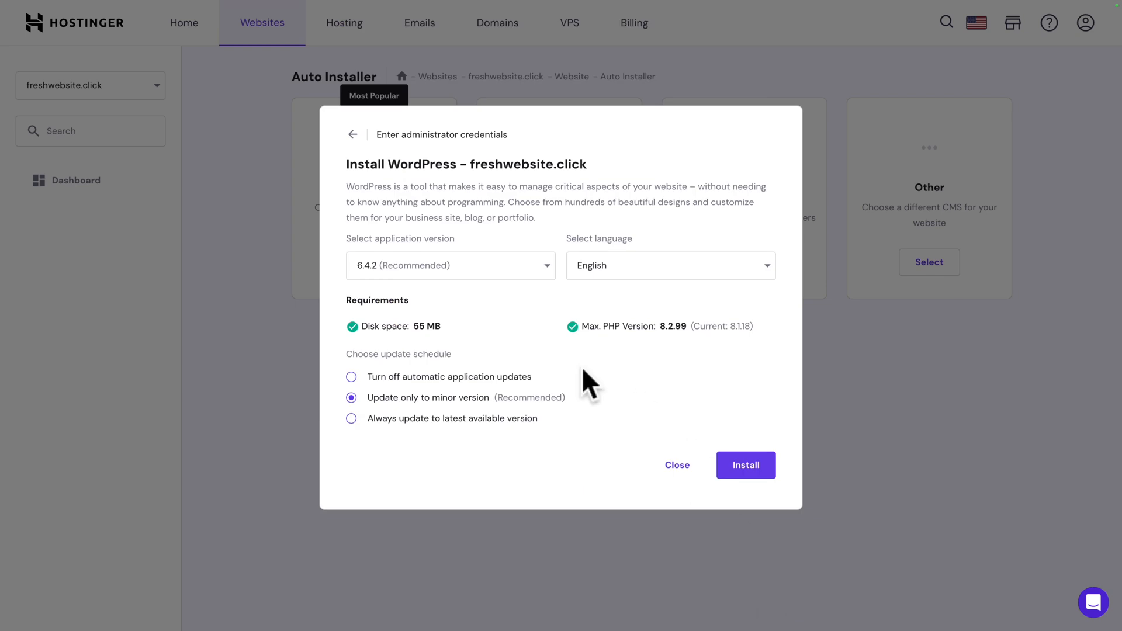
mouse_move(517, 332)
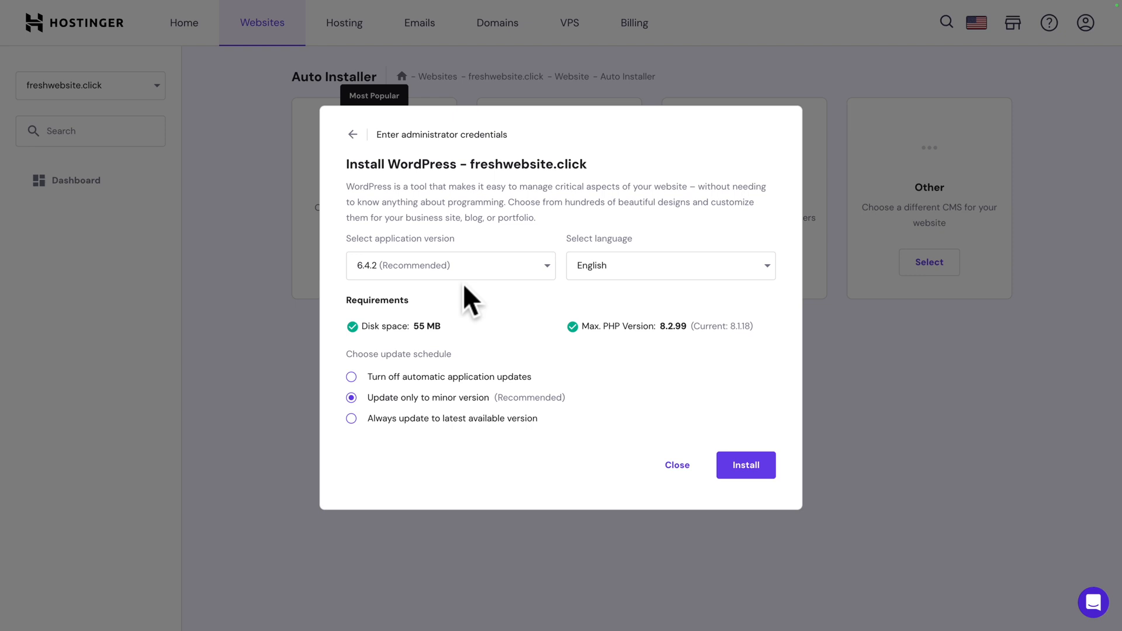
mouse_move(492, 313)
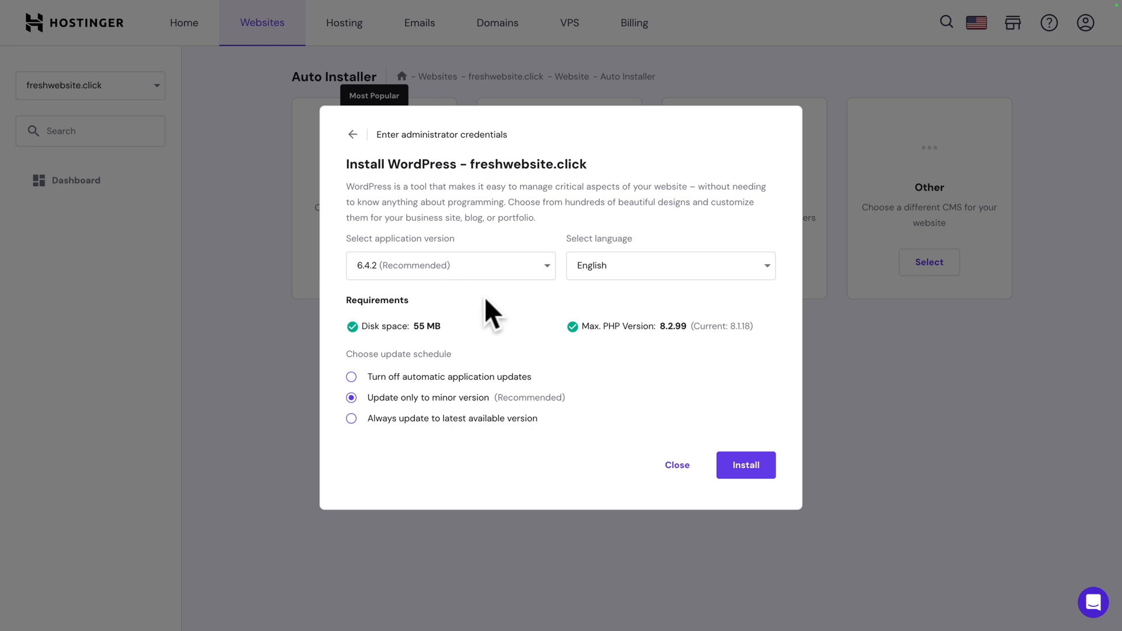
left_click(669, 265)
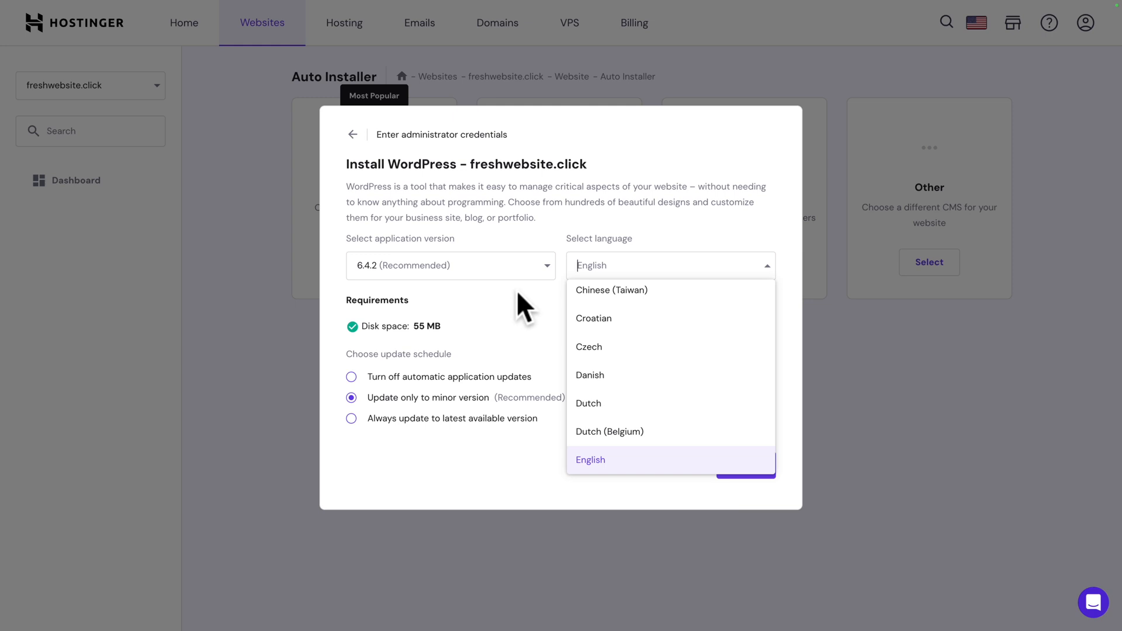
left_click(590, 460)
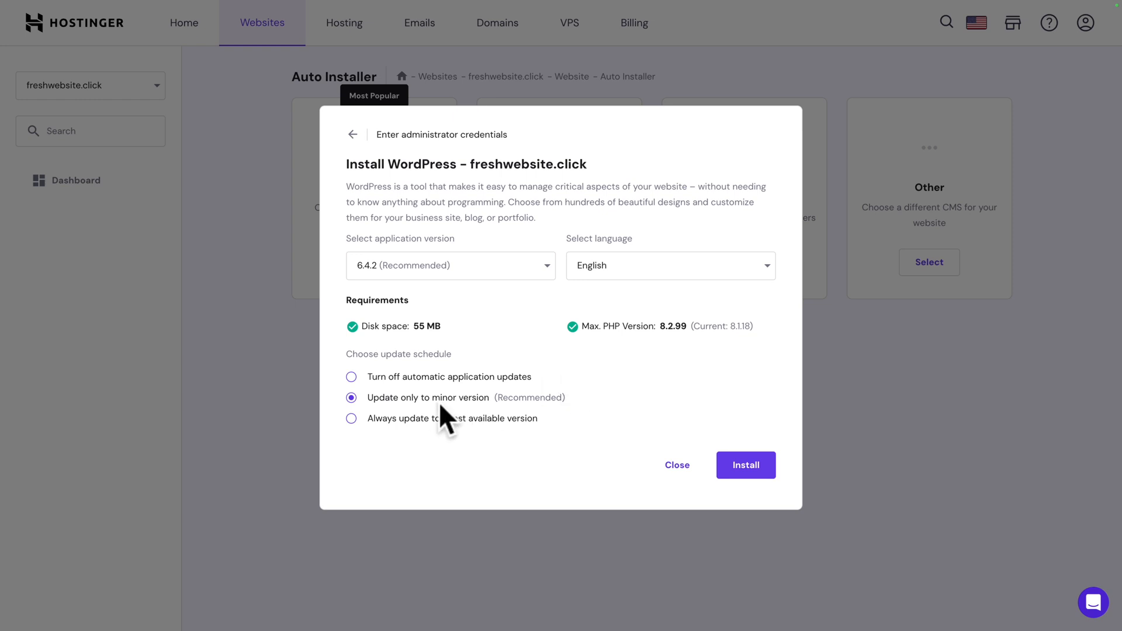
mouse_move(384, 451)
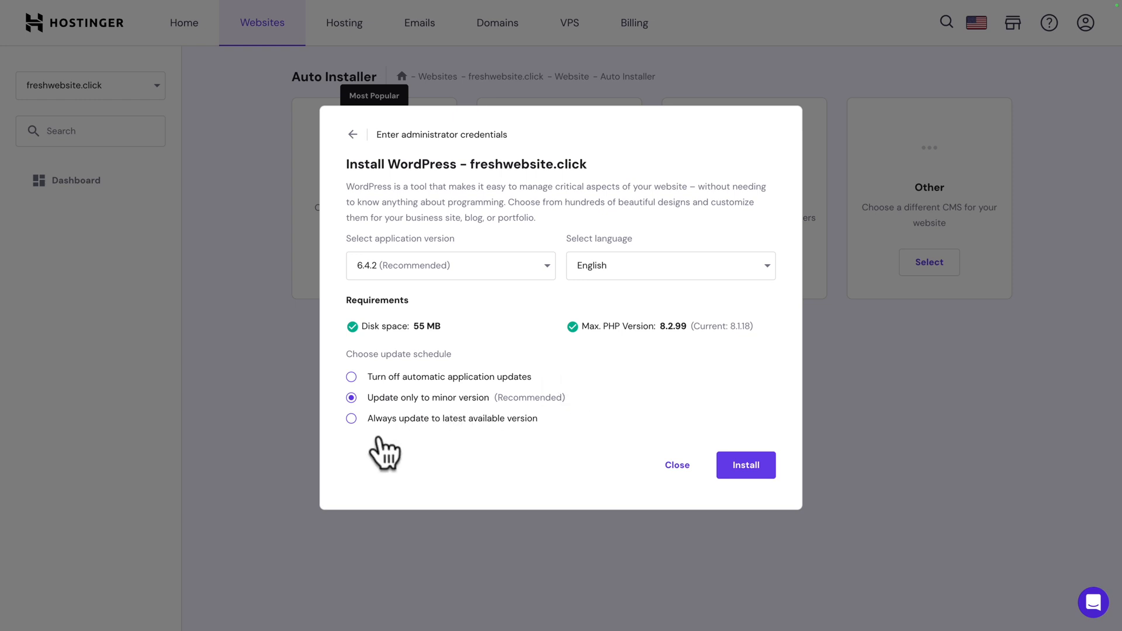
mouse_move(392, 447)
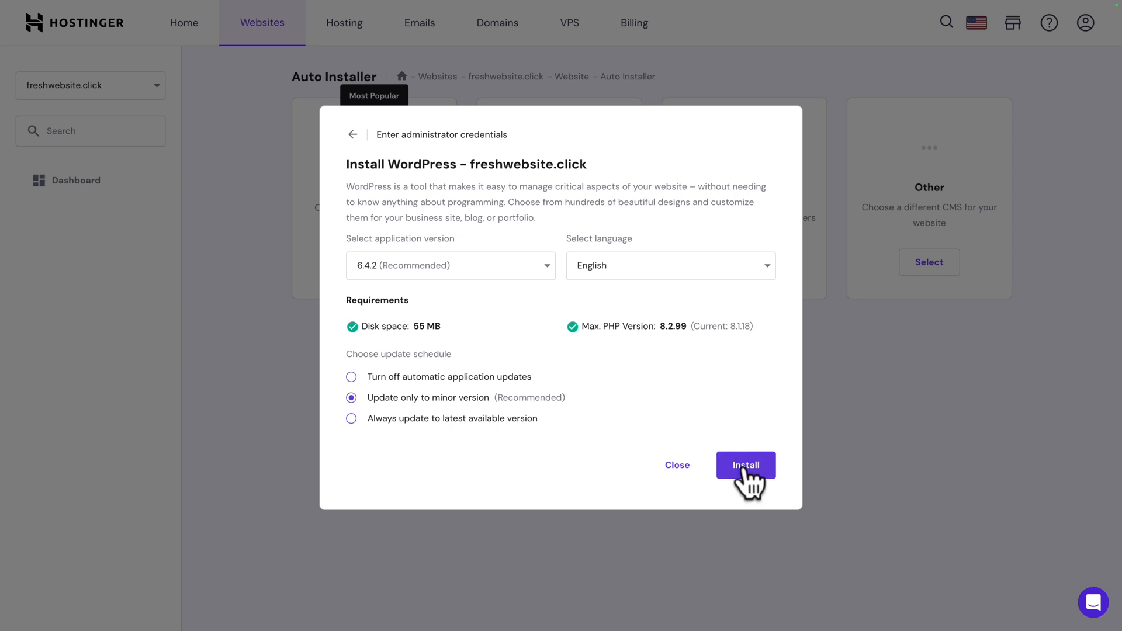
left_click(745, 465)
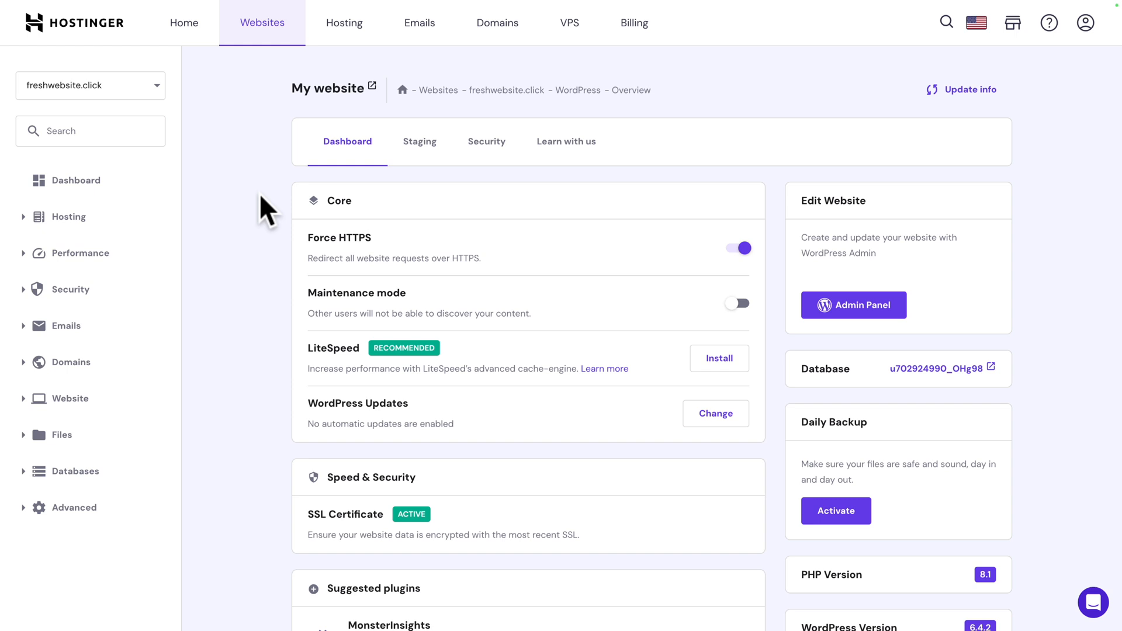
mouse_move(255, 255)
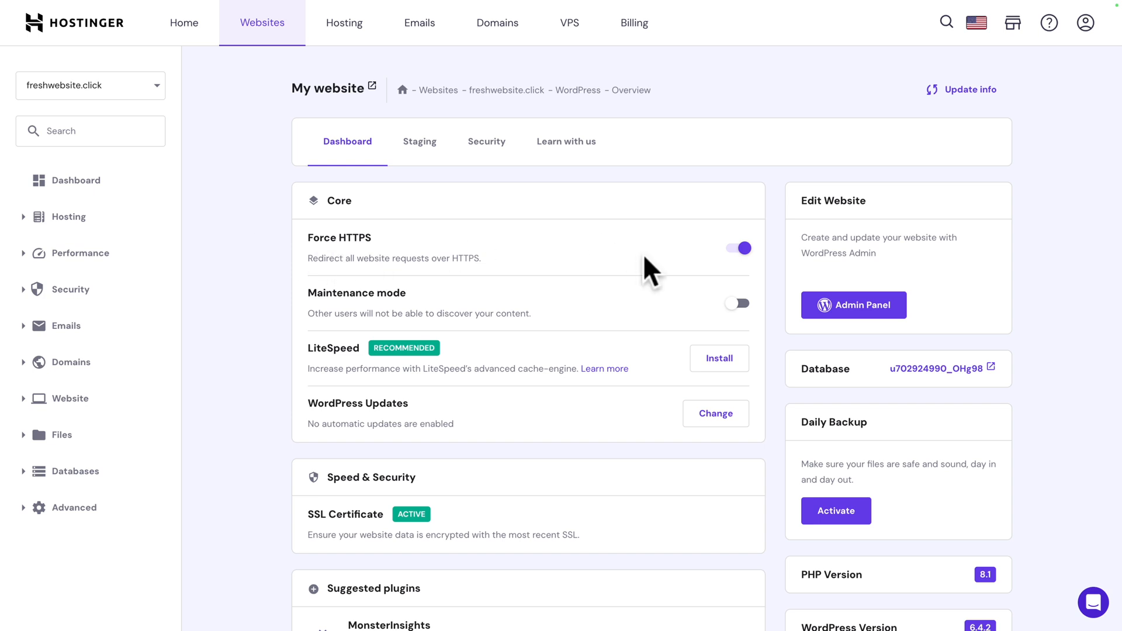
mouse_move(352, 299)
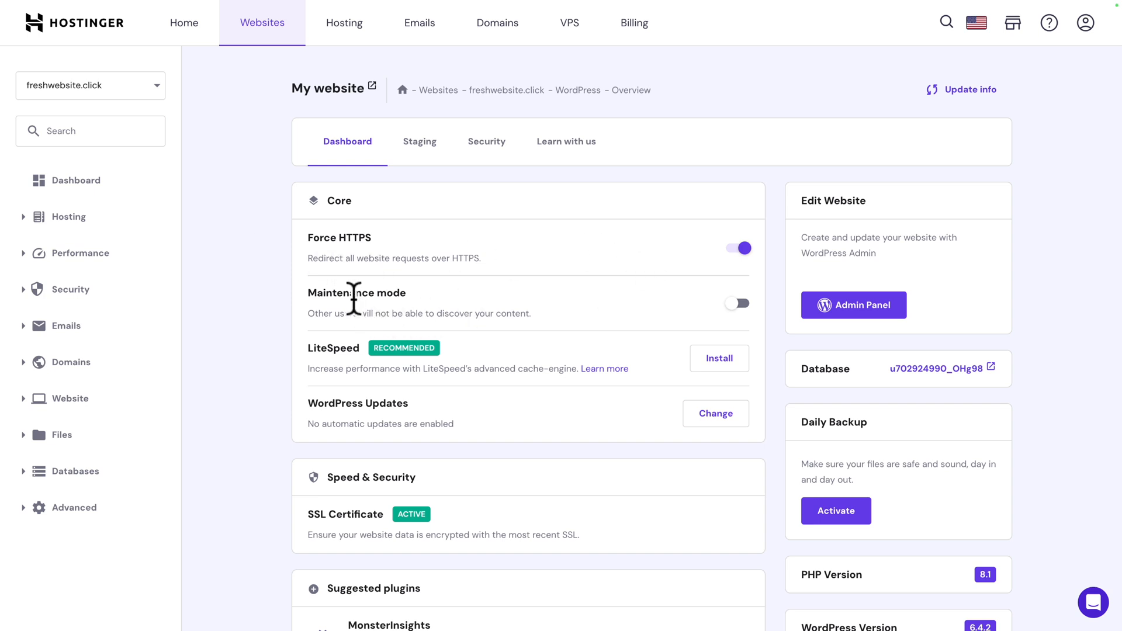
mouse_move(350, 308)
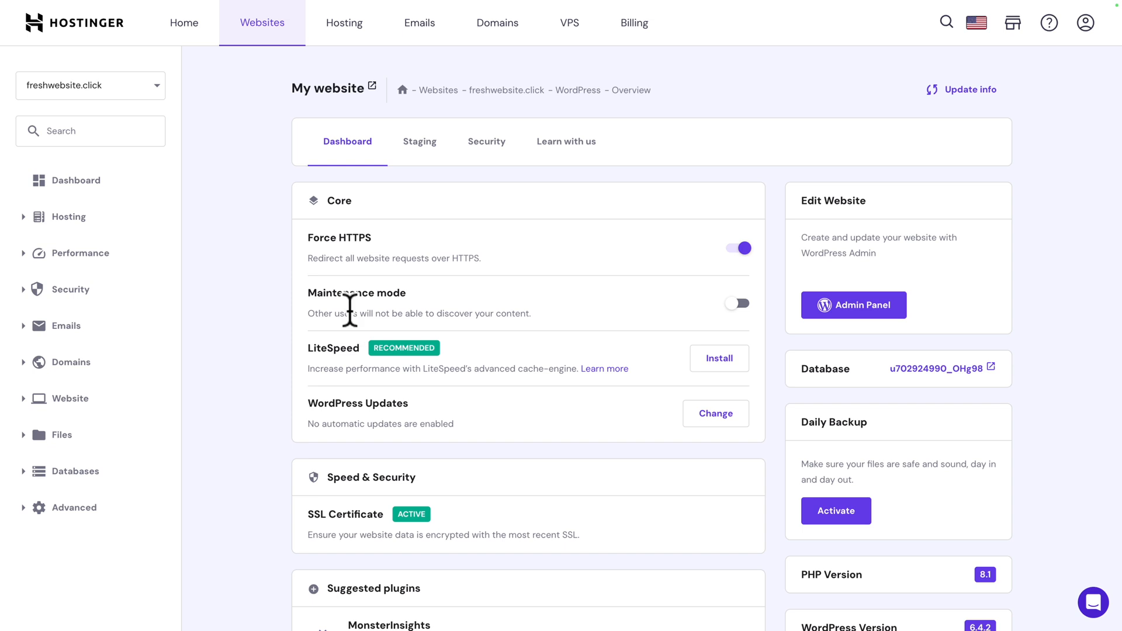
mouse_move(702, 308)
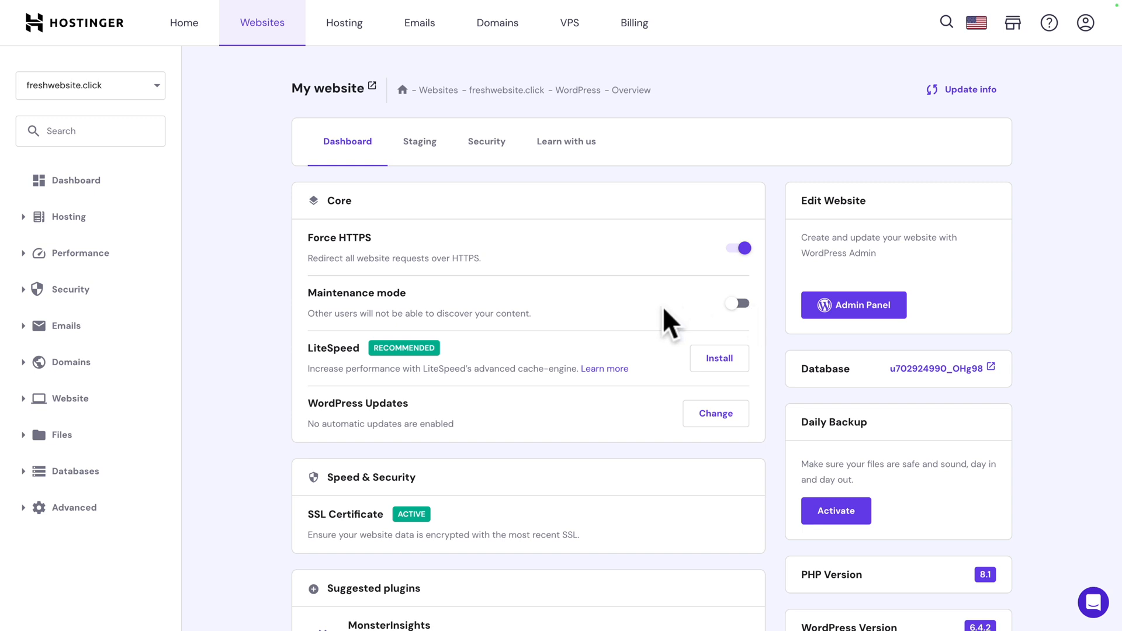
mouse_move(433, 383)
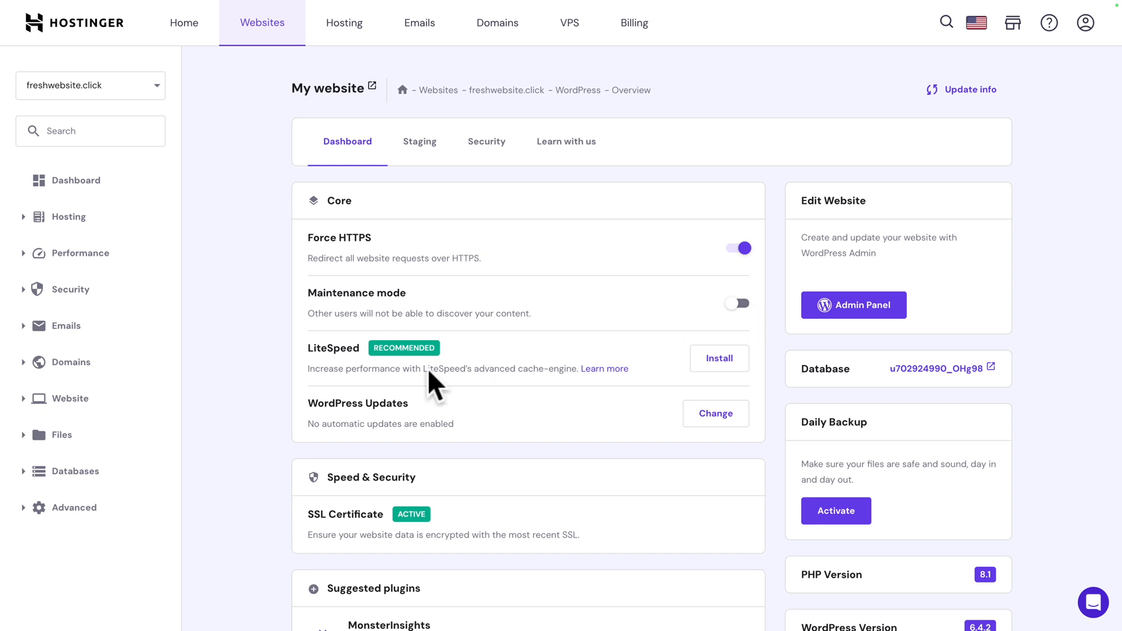
mouse_move(422, 373)
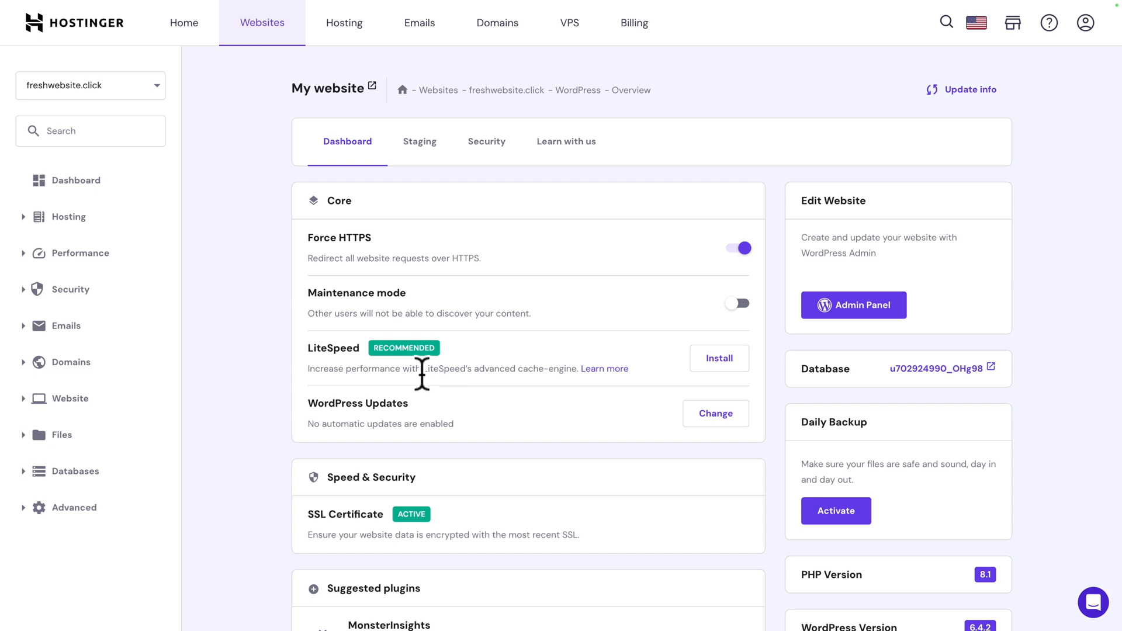